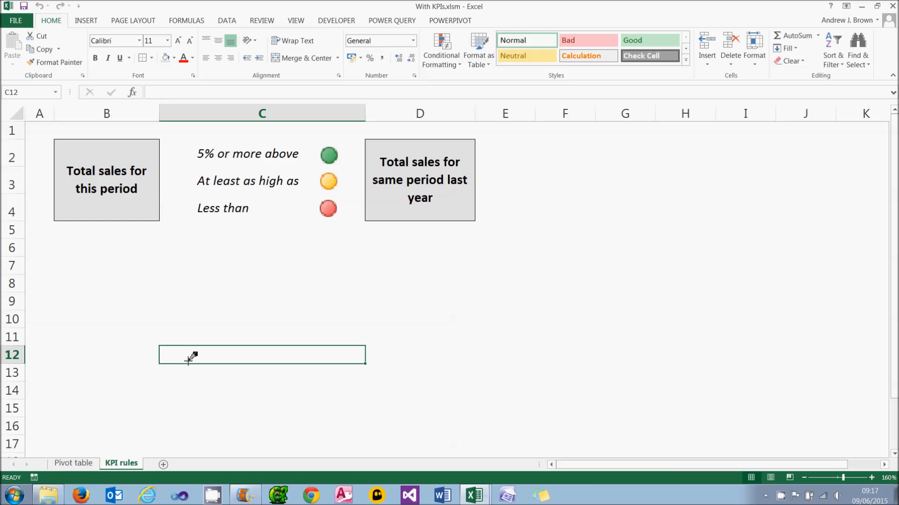
- Point out the current and last-year sales boxes, then view the Pivot table sheet
{"action": "left_click", "coordinate": [106, 180]}
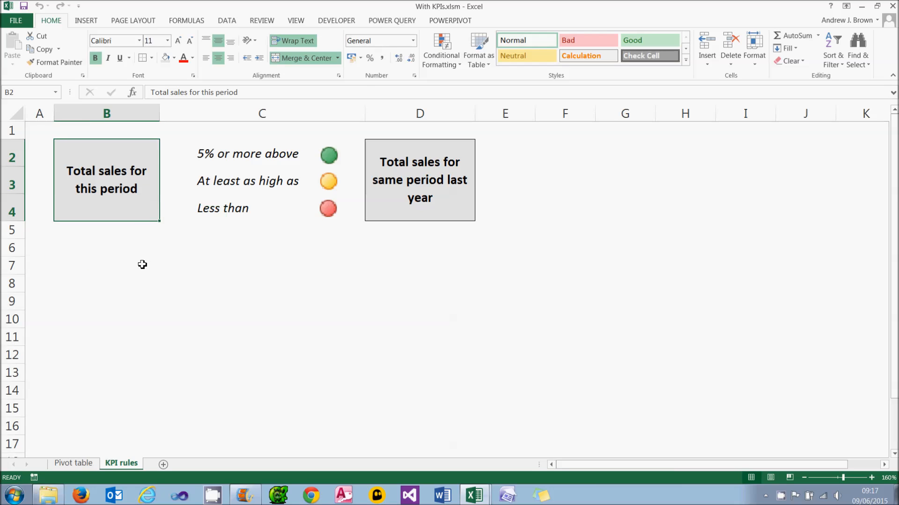
{"action": "left_click", "coordinate": [419, 179]}
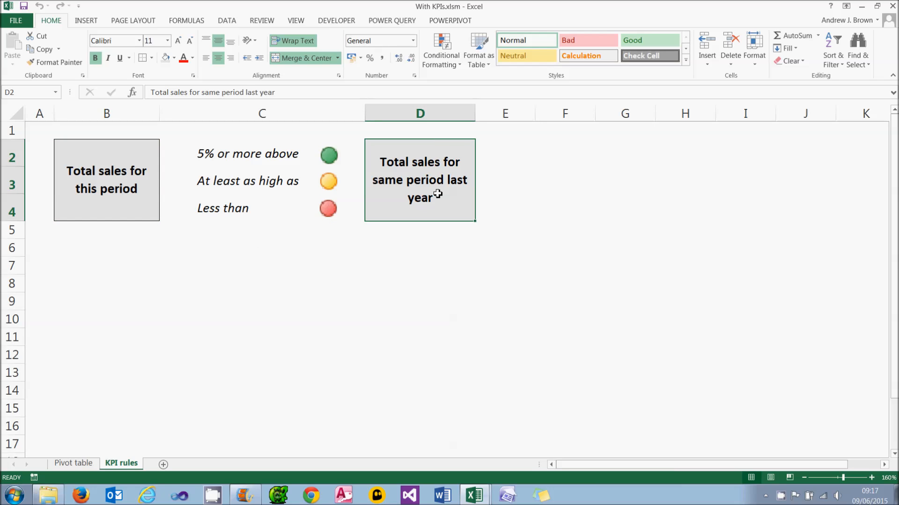
{"action": "mouse_move", "coordinate": [347, 159]}
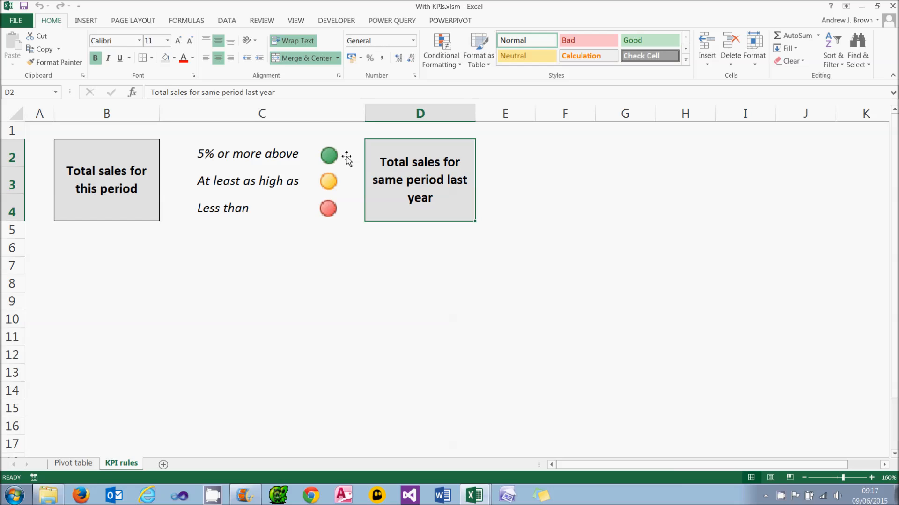
{"action": "mouse_move", "coordinate": [345, 182]}
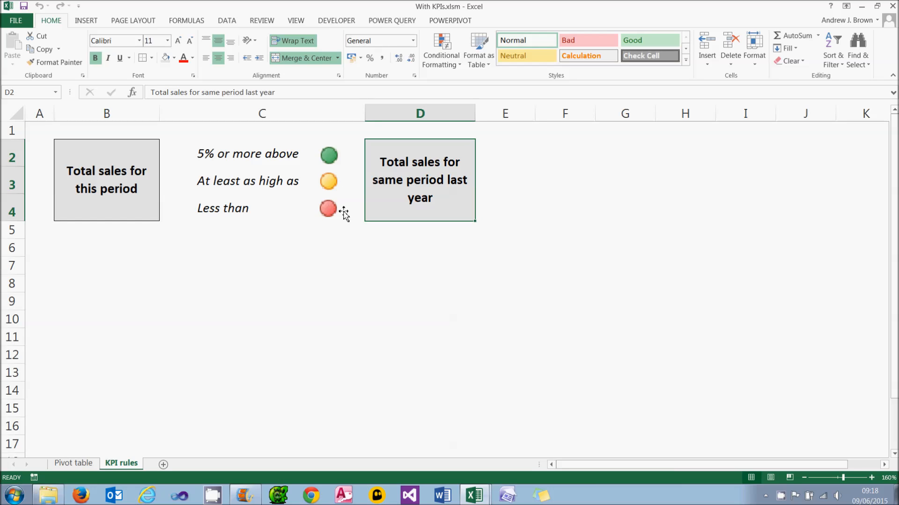
{"action": "mouse_move", "coordinate": [236, 311]}
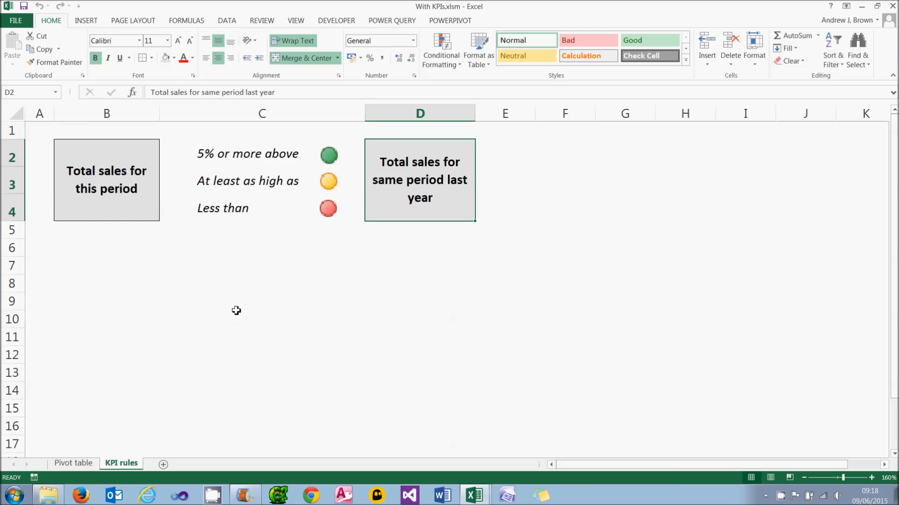
{"action": "left_click", "coordinate": [73, 463]}
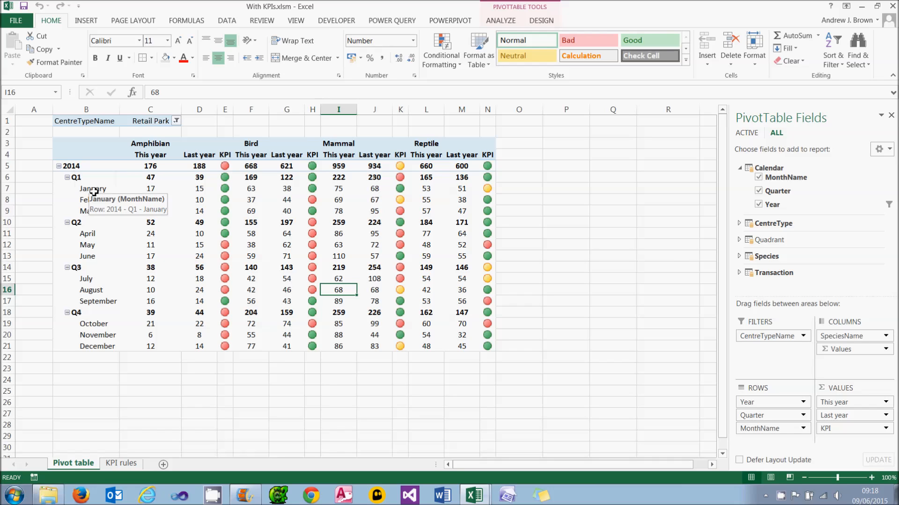
{"action": "mouse_move", "coordinate": [41, 199]}
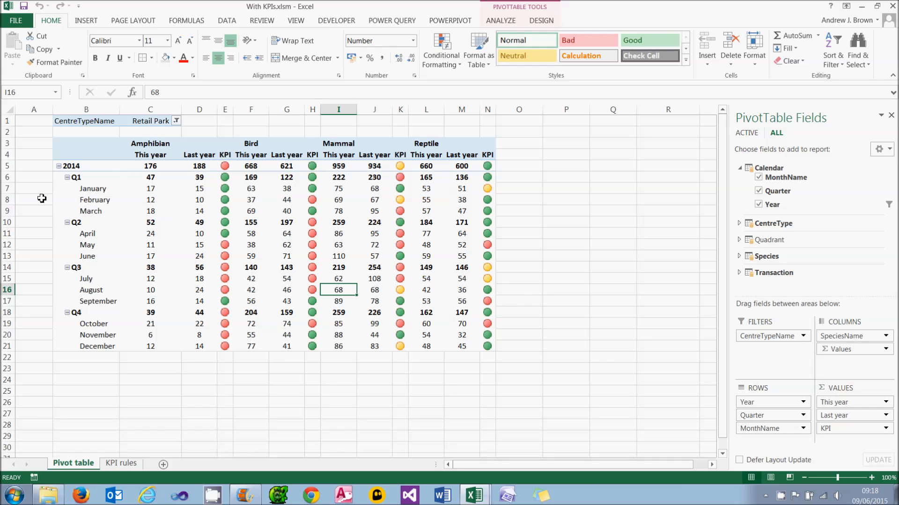
{"action": "mouse_move", "coordinate": [175, 128]}
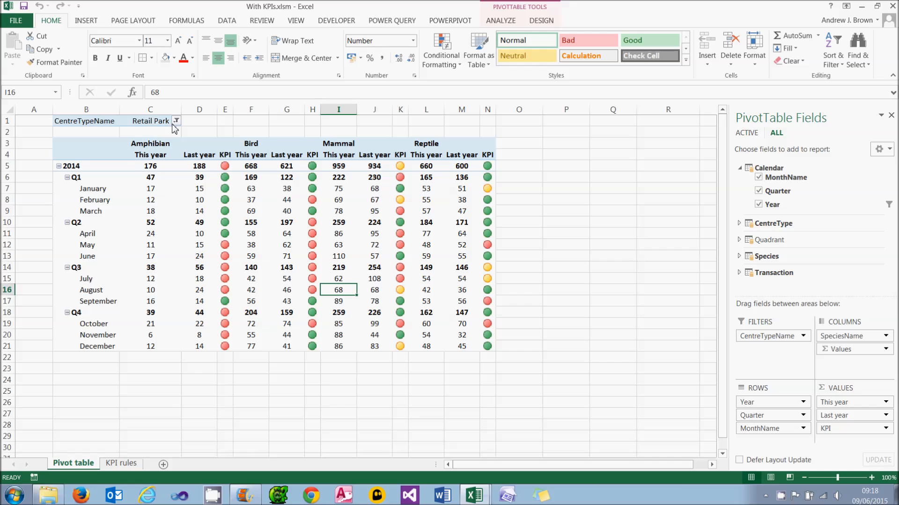
{"action": "left_click", "coordinate": [176, 121]}
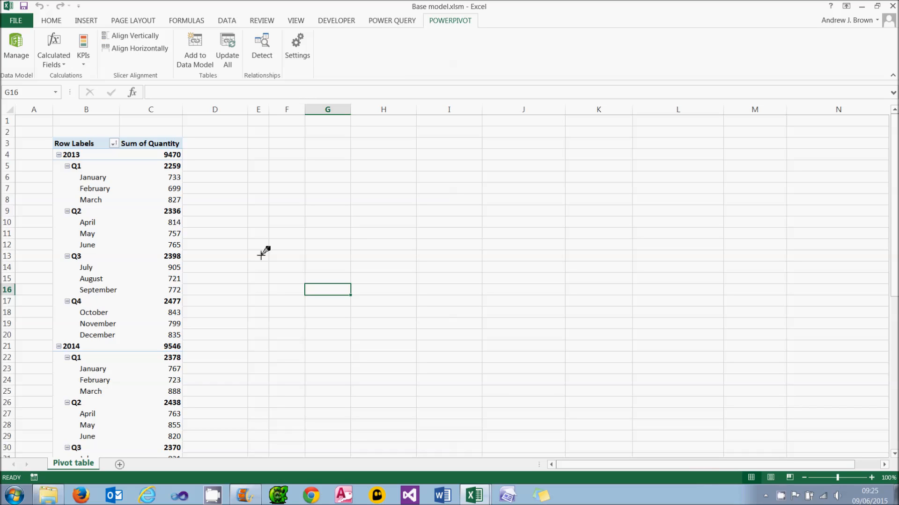
{"action": "mouse_move", "coordinate": [146, 174]}
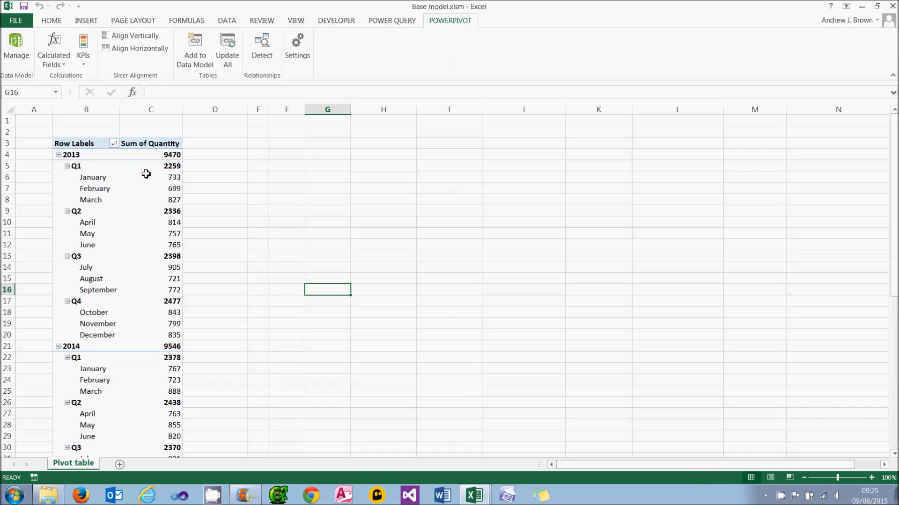
- Show the Sum of Quantity pivot's field list and open the PowerPivot data model
{"action": "left_click", "coordinate": [150, 177]}
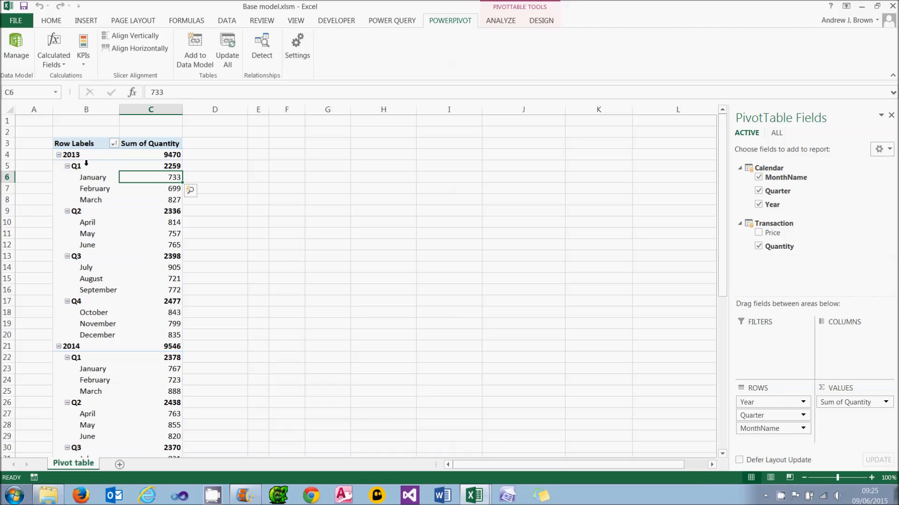
{"action": "left_click", "coordinate": [16, 49]}
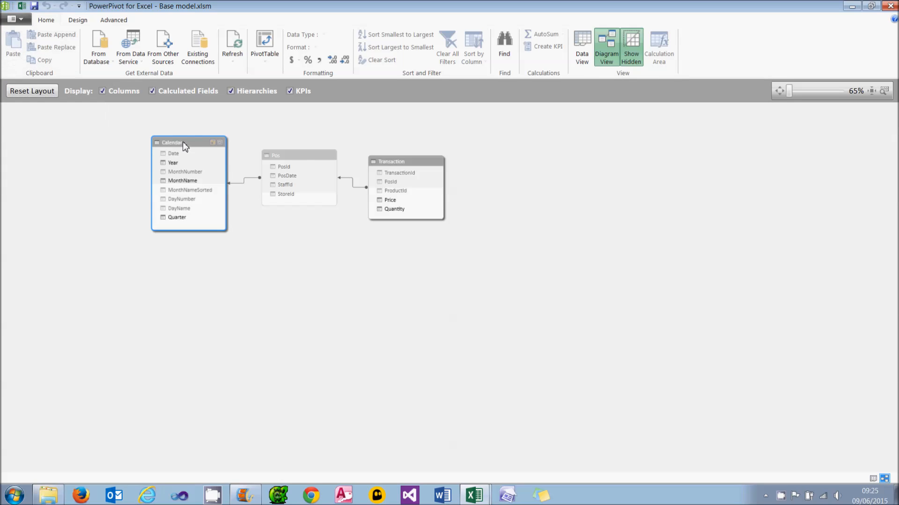
- Select the Calendar table in Diagram View to inspect its relationships
{"action": "left_click", "coordinate": [392, 161]}
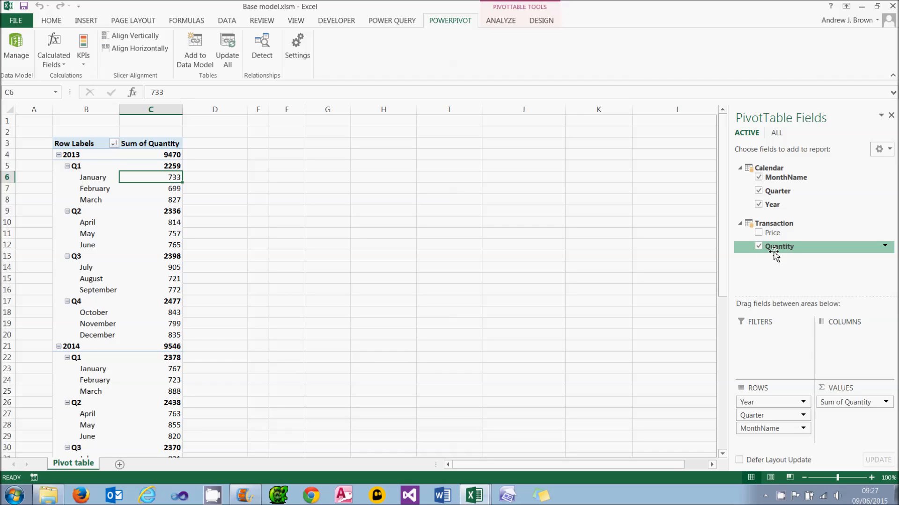
{"action": "left_click", "coordinate": [82, 52]}
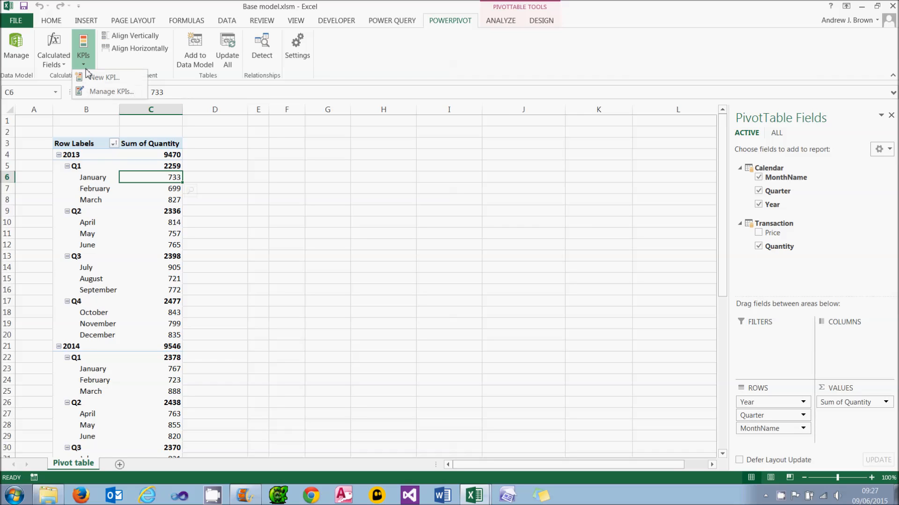
{"action": "mouse_move", "coordinate": [103, 78]}
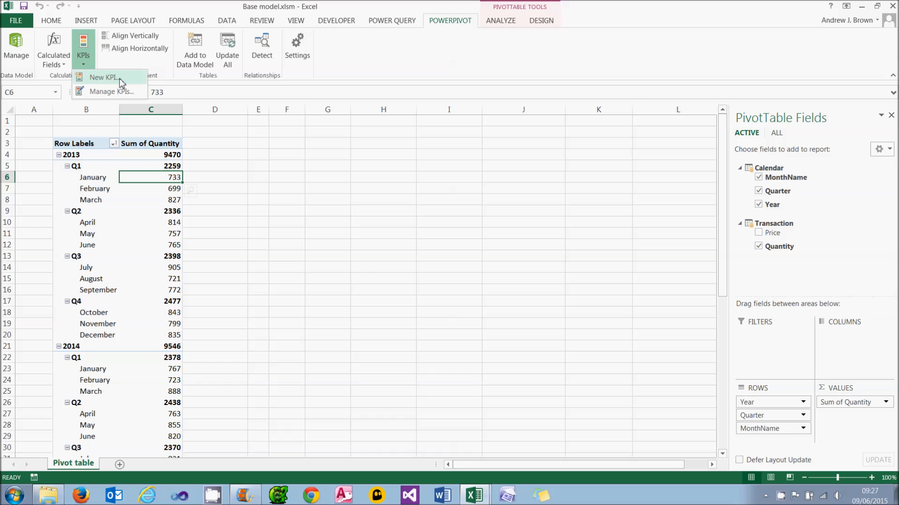
{"action": "left_click", "coordinate": [103, 77]}
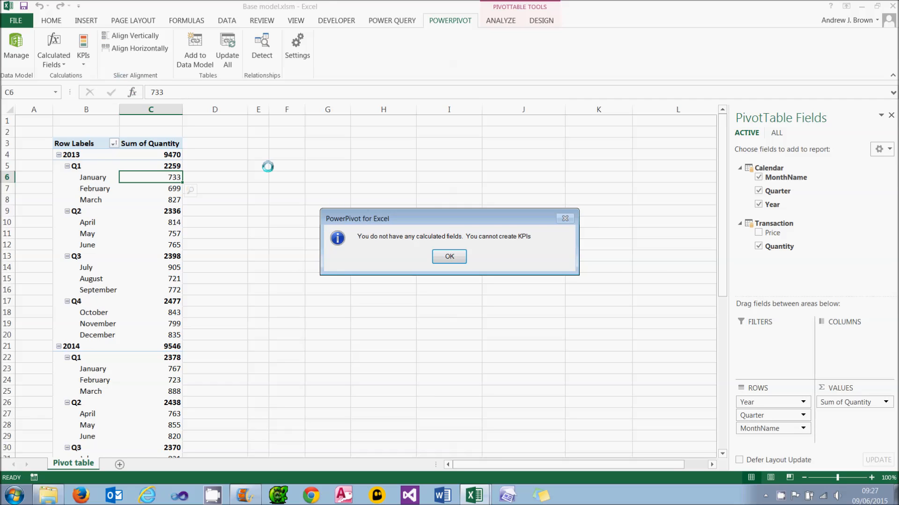
{"action": "left_click", "coordinate": [449, 256]}
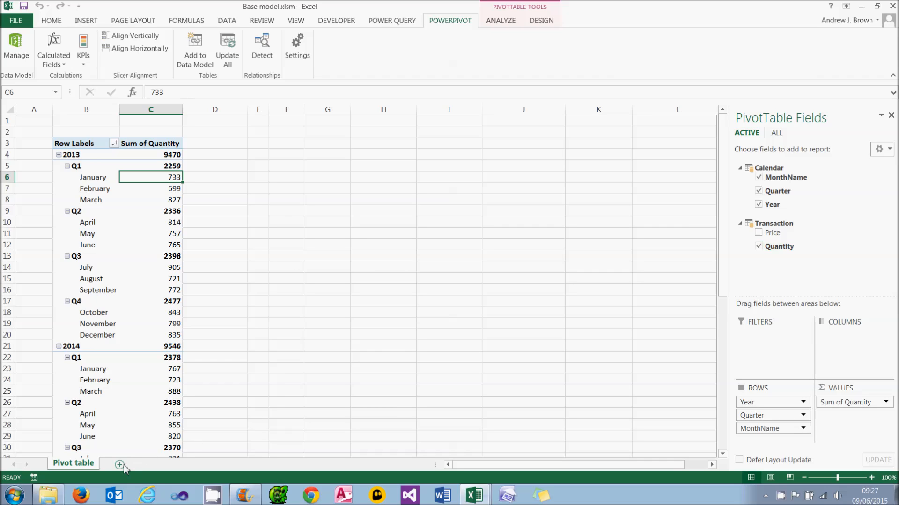
{"action": "mouse_move", "coordinate": [120, 465]}
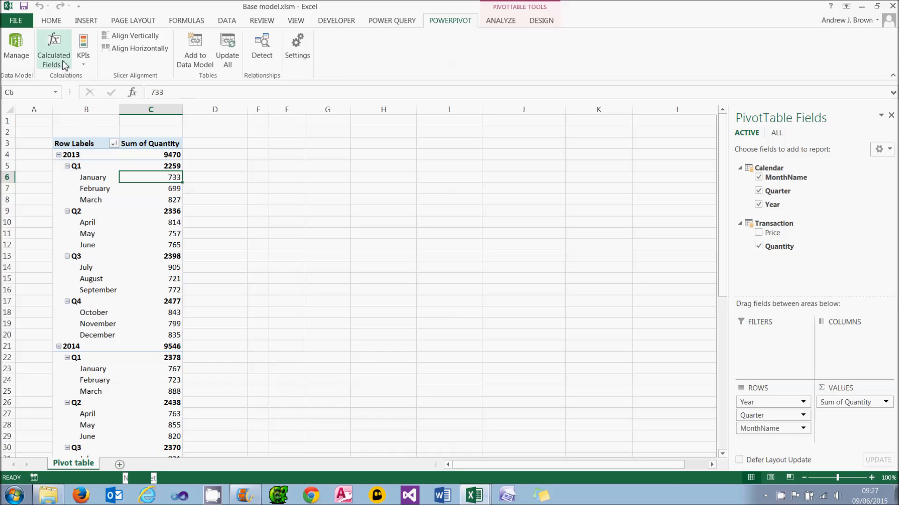
- Create the Total sales field as =SUM([Quantity]), formatted with thousand separators
{"action": "left_click", "coordinate": [52, 56]}
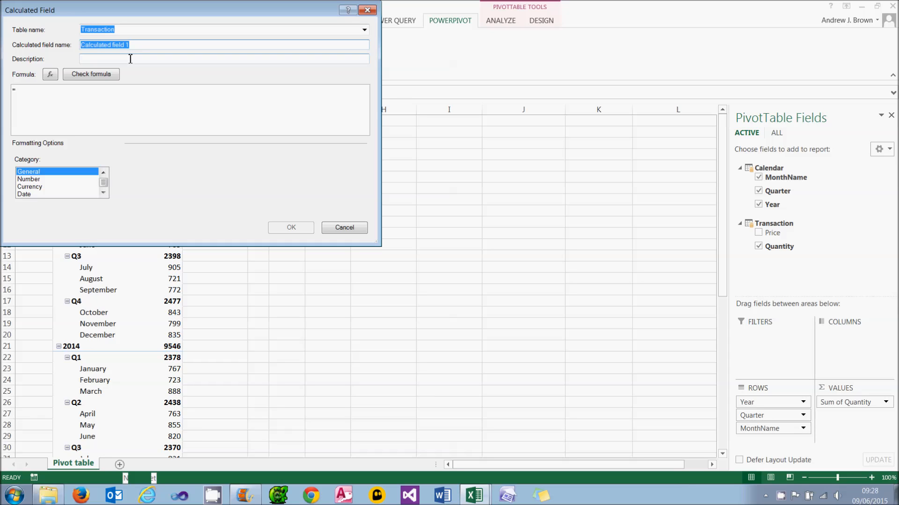
{"action": "type", "text": "Totals"}
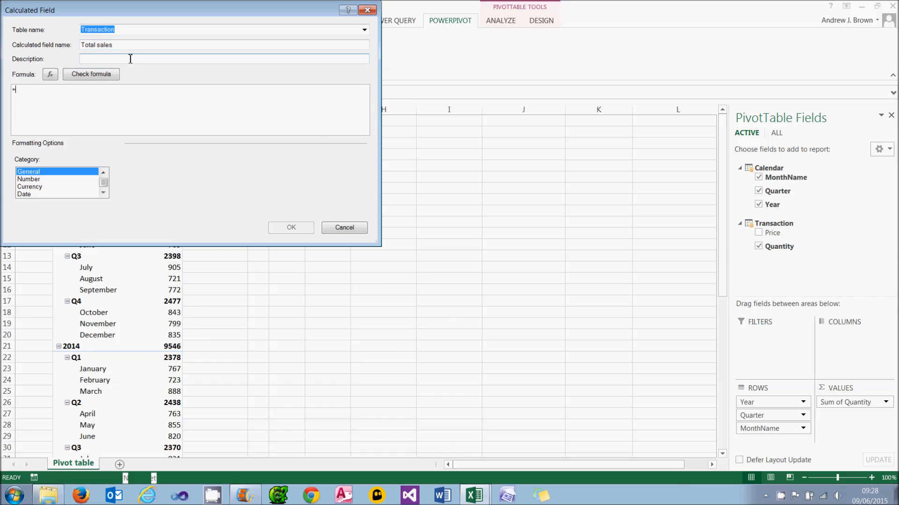
{"action": "type", "text": "sum("}
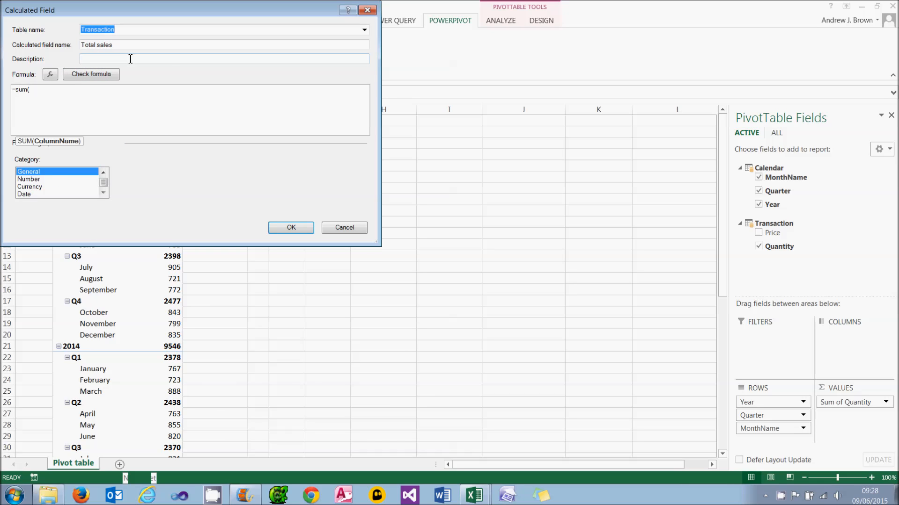
{"action": "type", "text": "[Quantity]"}
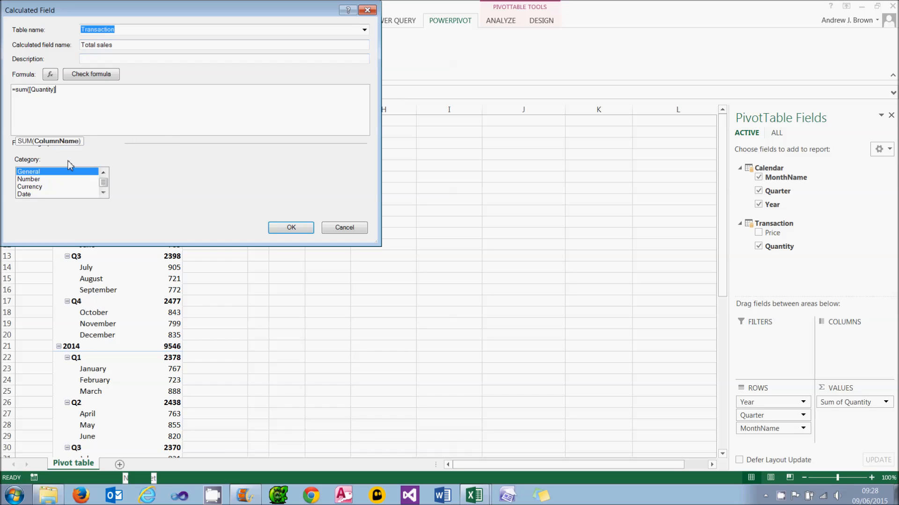
{"action": "left_click", "coordinate": [90, 74]}
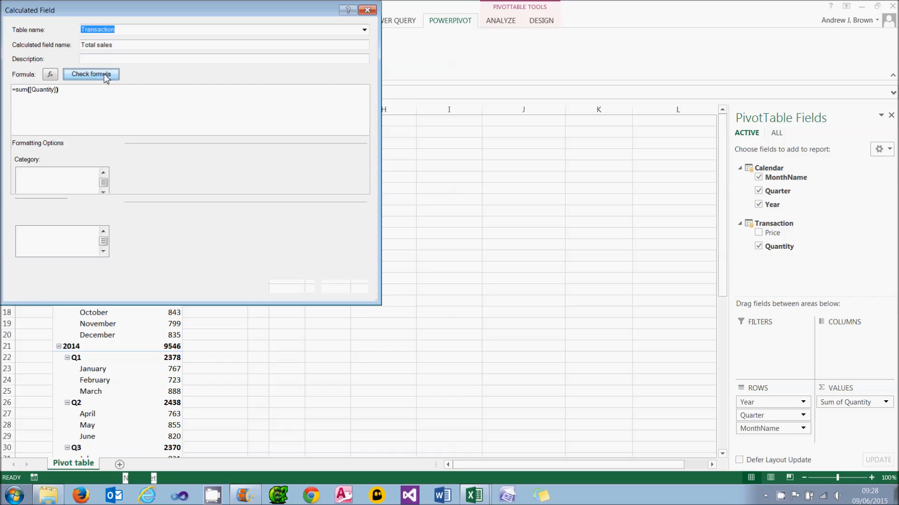
{"action": "left_click", "coordinate": [90, 74]}
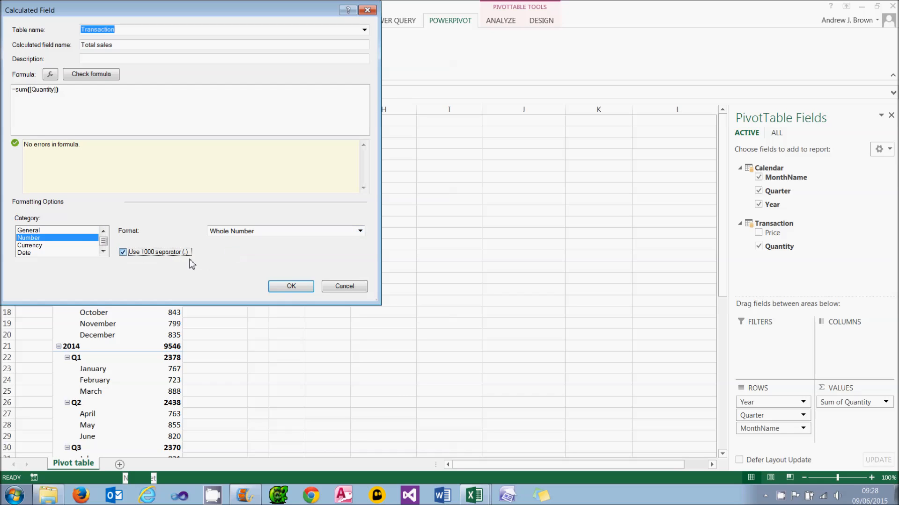
{"action": "left_click", "coordinate": [290, 286]}
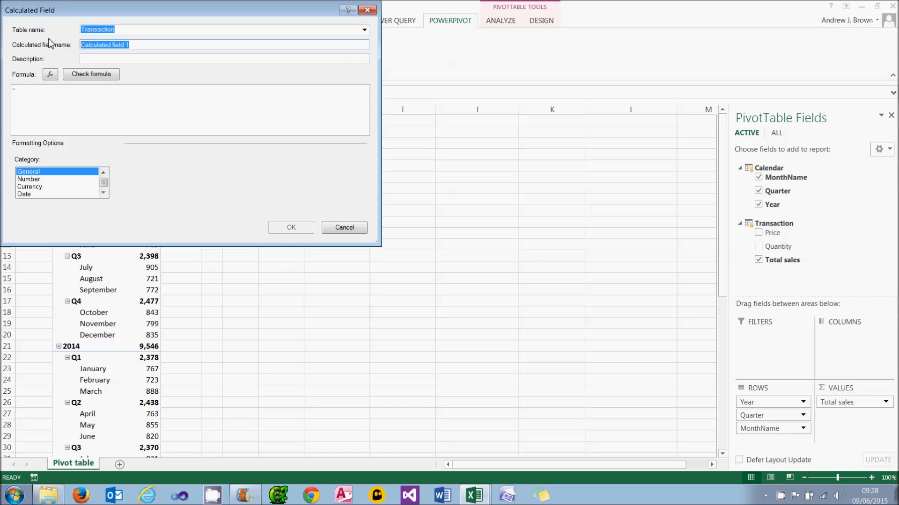
- Create a Previous year field using CALCULATE, SUM and SAMEPERIODLASTYEAR
{"action": "type", "text": "Previous year"}
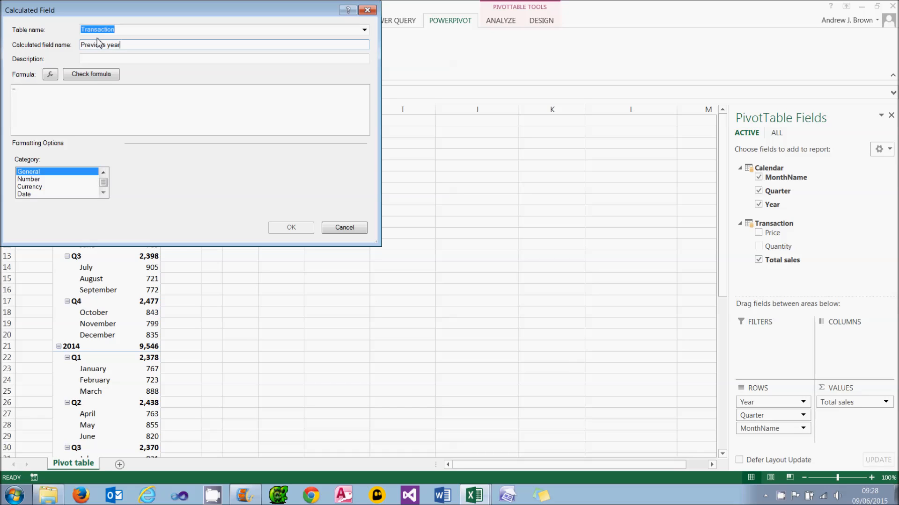
{"action": "type", "text": "CALCULATE("}
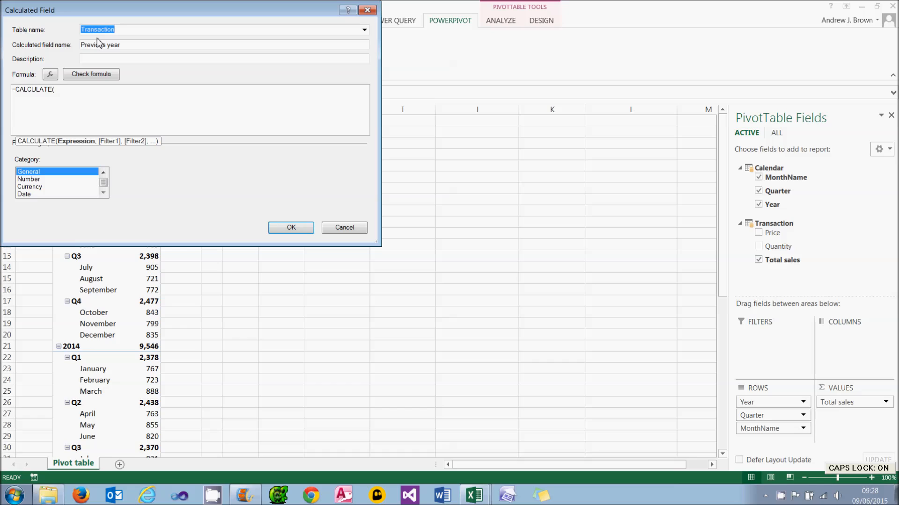
{"action": "type", "text": "SUM([Quantity"}
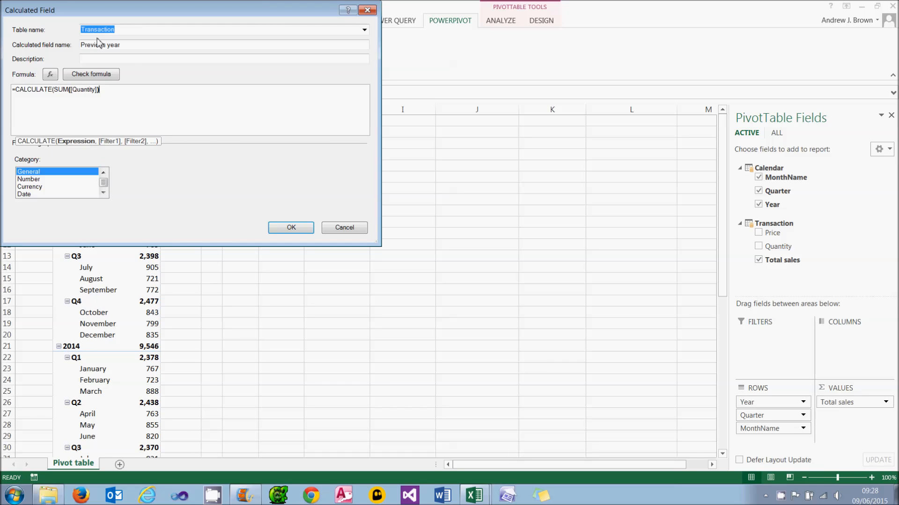
{"action": "type", "text": ",SAMEPERIODLASTYEAR("}
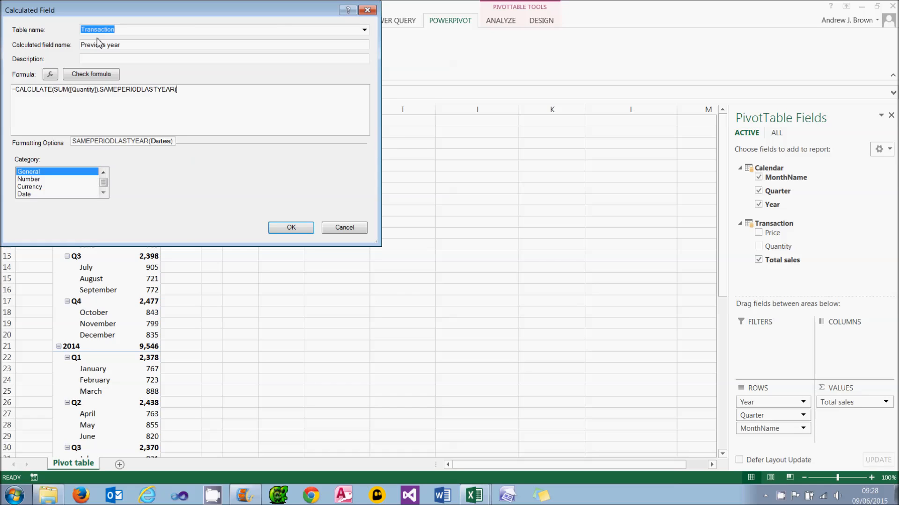
{"action": "type", "text": "CA"}
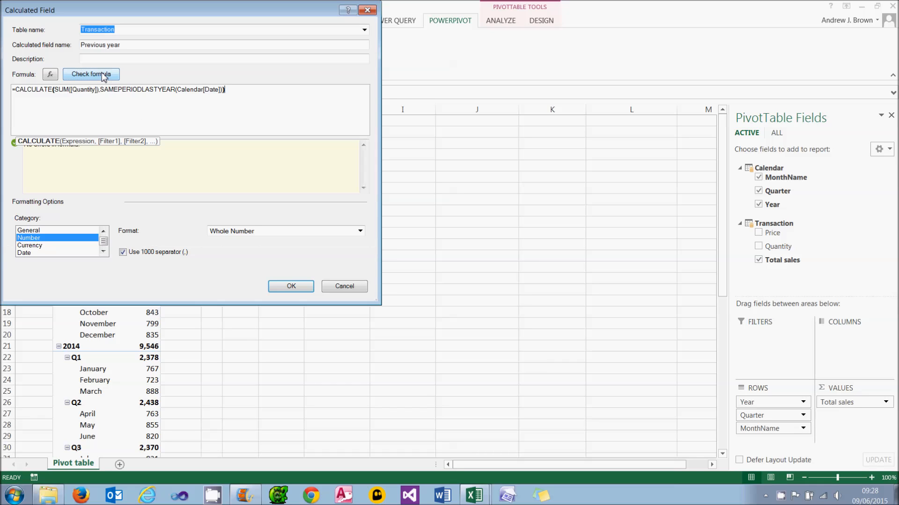
{"action": "left_click", "coordinate": [291, 286]}
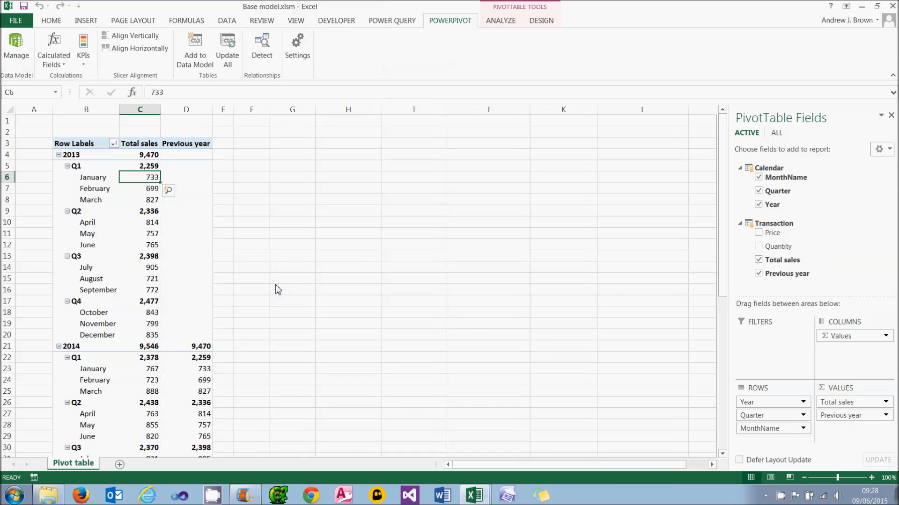
{"action": "mouse_move", "coordinate": [277, 285]}
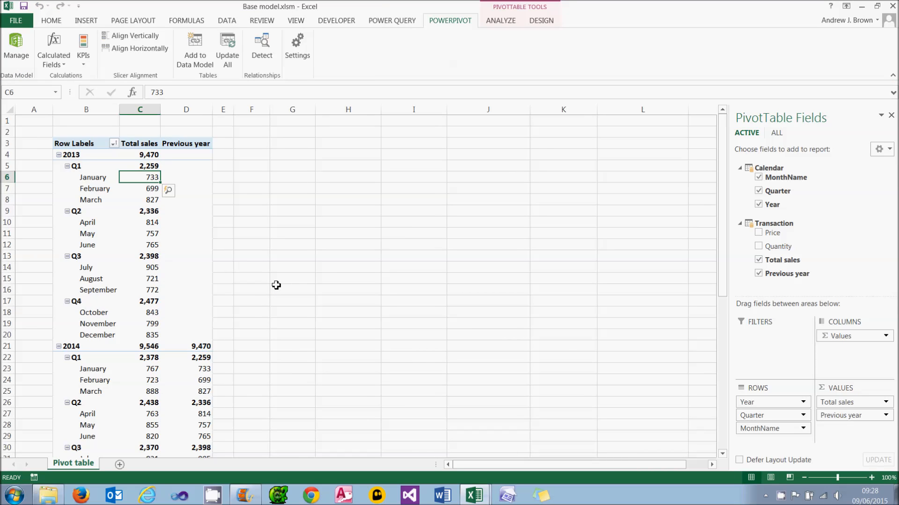
- Uncheck Total sales and Previous year in the PivotTable Fields pane
{"action": "left_click", "coordinate": [758, 260]}
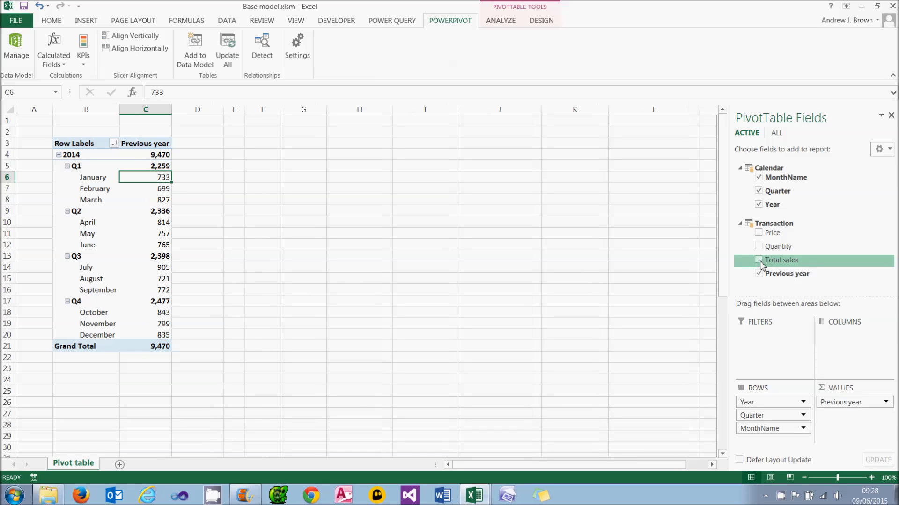
{"action": "left_click", "coordinate": [758, 274]}
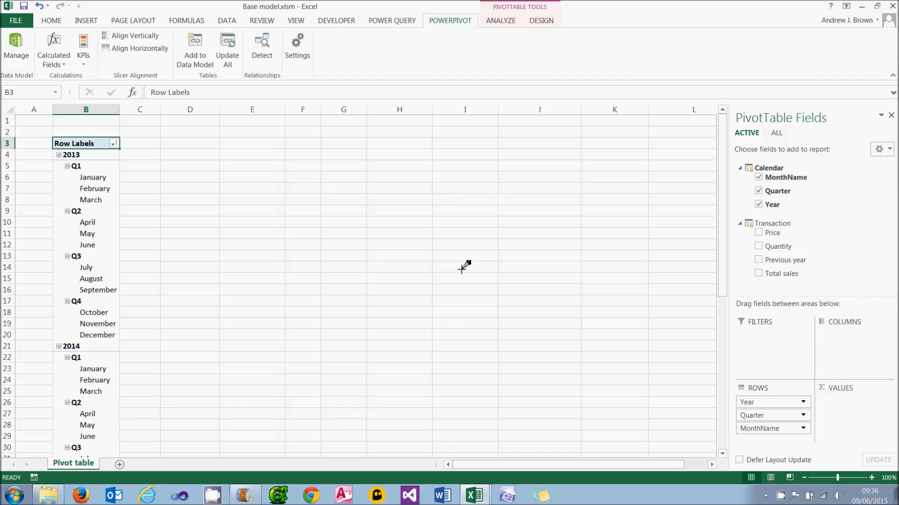
{"action": "mouse_move", "coordinate": [102, 86]}
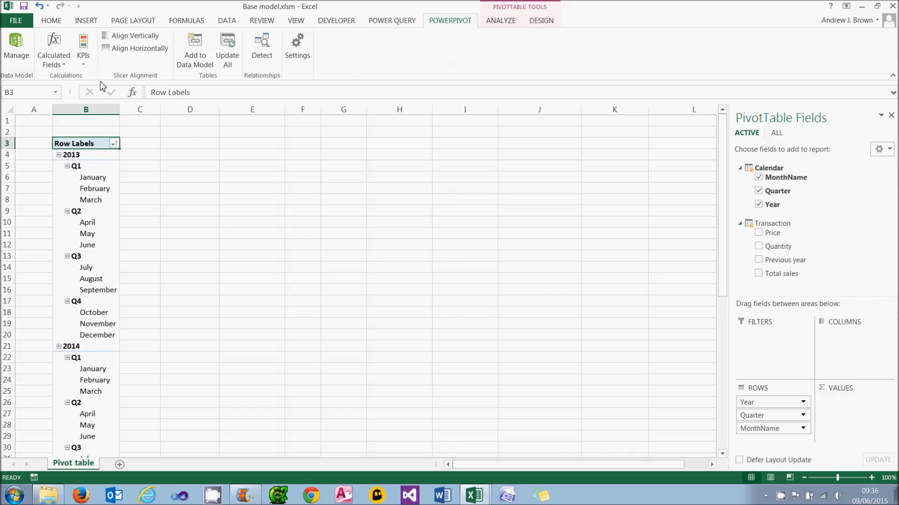
- Set up a new KPI with Total sales as base and Previous year as target
{"action": "left_click", "coordinate": [83, 47]}
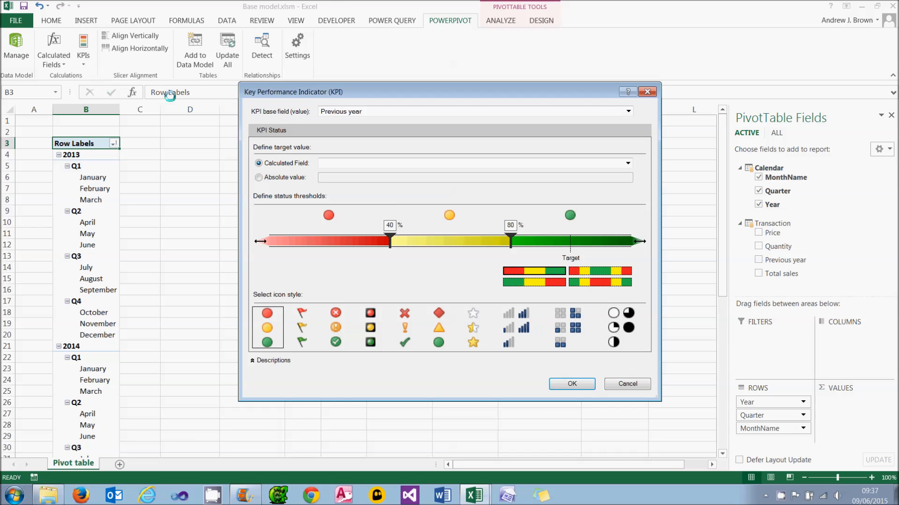
{"action": "left_click", "coordinate": [628, 111]}
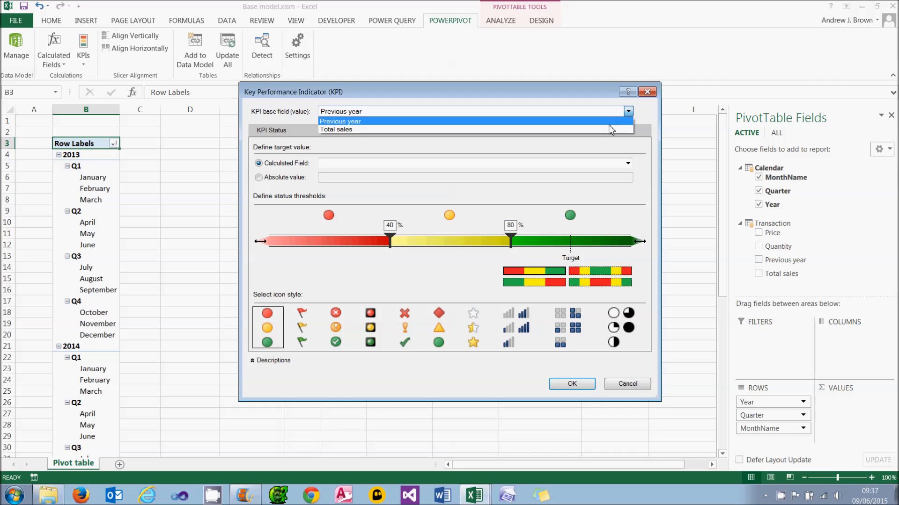
{"action": "left_click", "coordinate": [336, 129]}
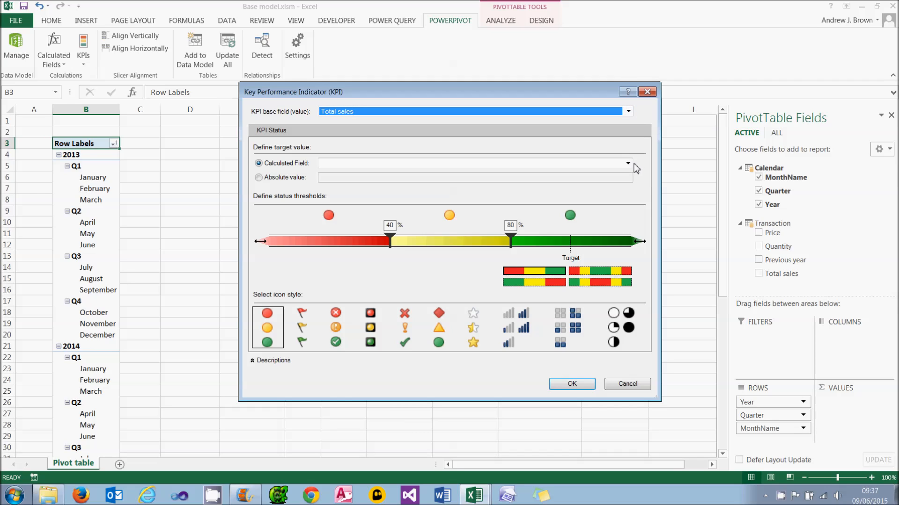
{"action": "left_click", "coordinate": [628, 163]}
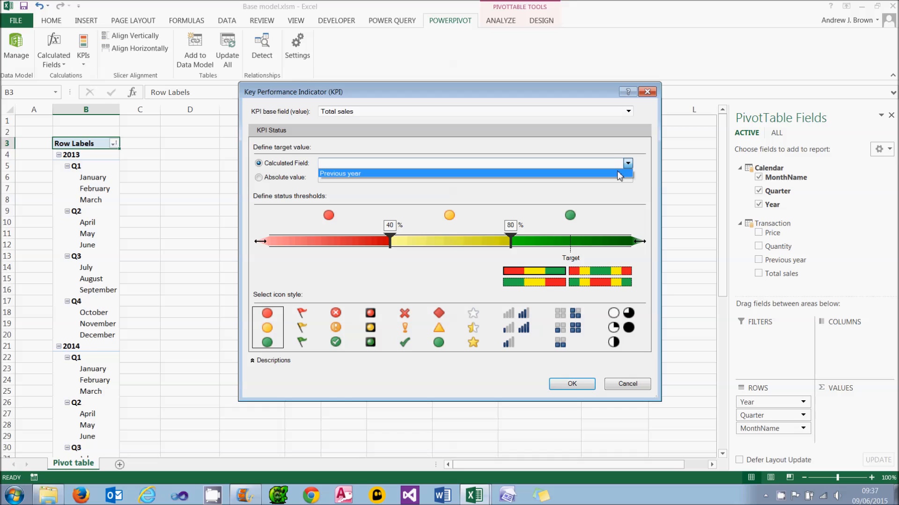
{"action": "left_click", "coordinate": [340, 173]}
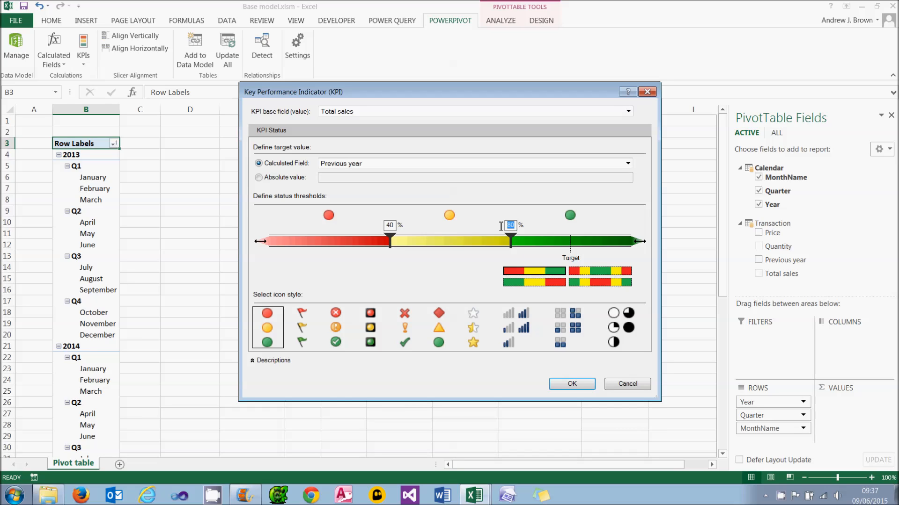
- Set the KPI upper threshold to 105% and the lower threshold to 100%
{"action": "type", "text": "10"}
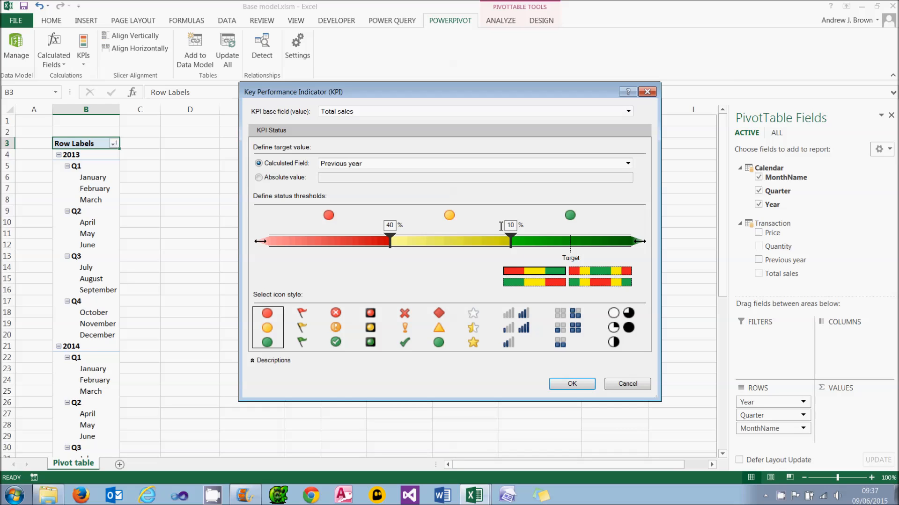
{"action": "type", "text": "105"}
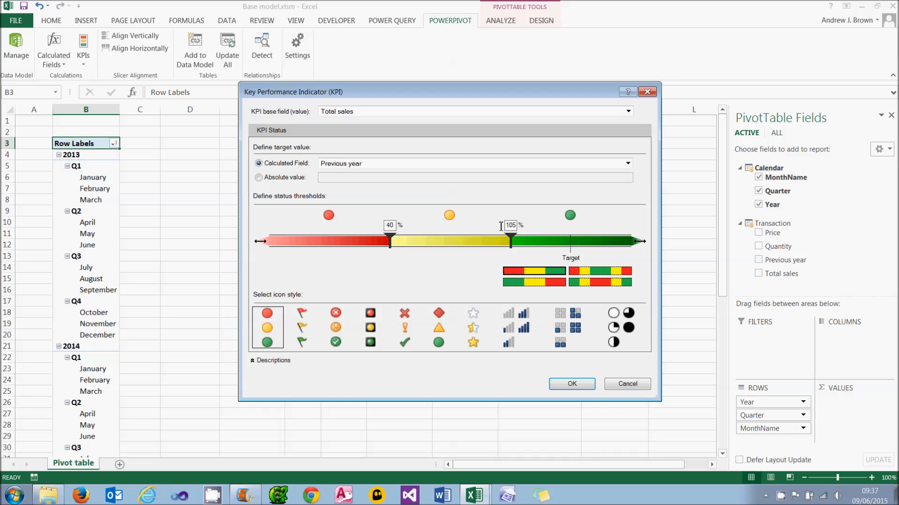
{"action": "left_click_drag", "start_coordinate": [509, 240], "coordinate": [584, 240]}
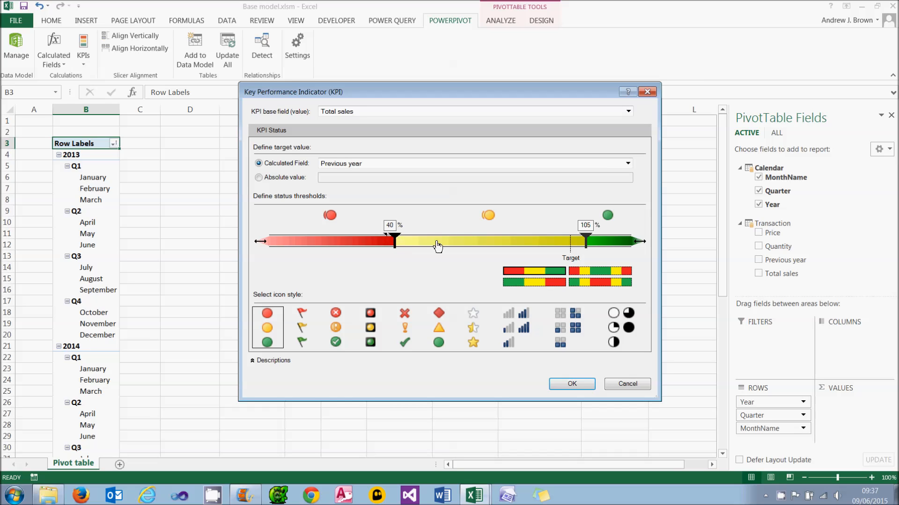
{"action": "left_click_drag", "start_coordinate": [585, 240], "coordinate": [571, 240]}
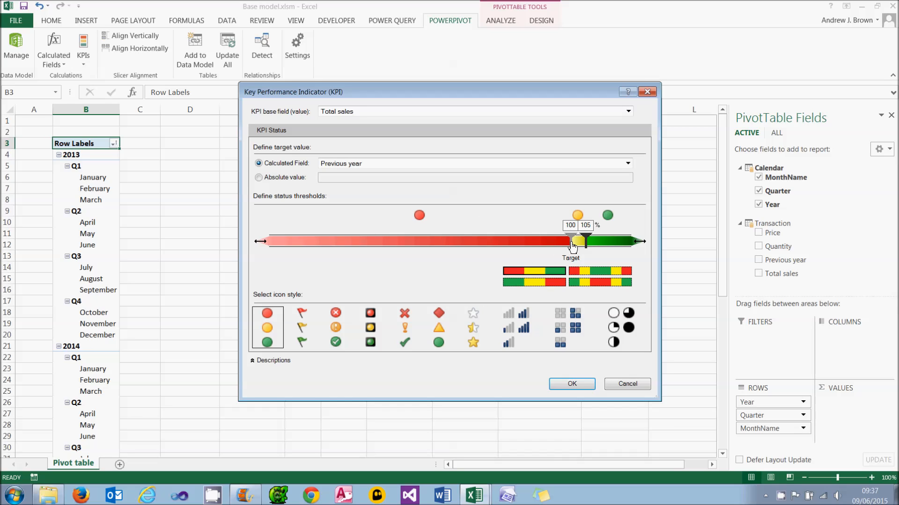
{"action": "mouse_move", "coordinate": [571, 246]}
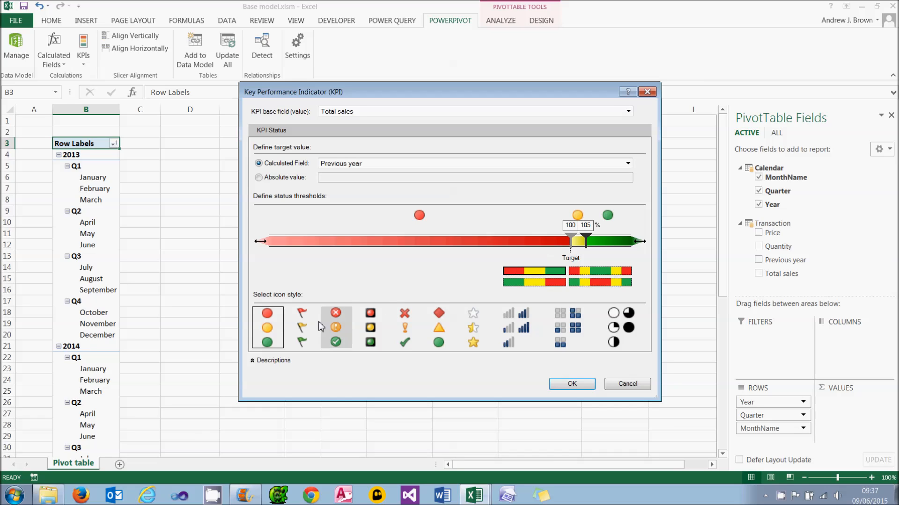
- Choose the flag icon style and save the Total sales KPI
{"action": "left_click", "coordinate": [301, 327]}
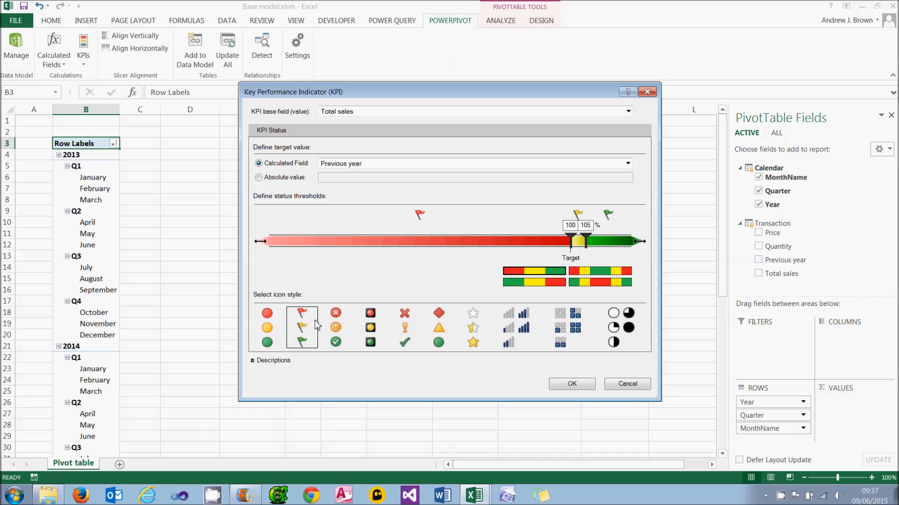
{"action": "left_click", "coordinate": [302, 313]}
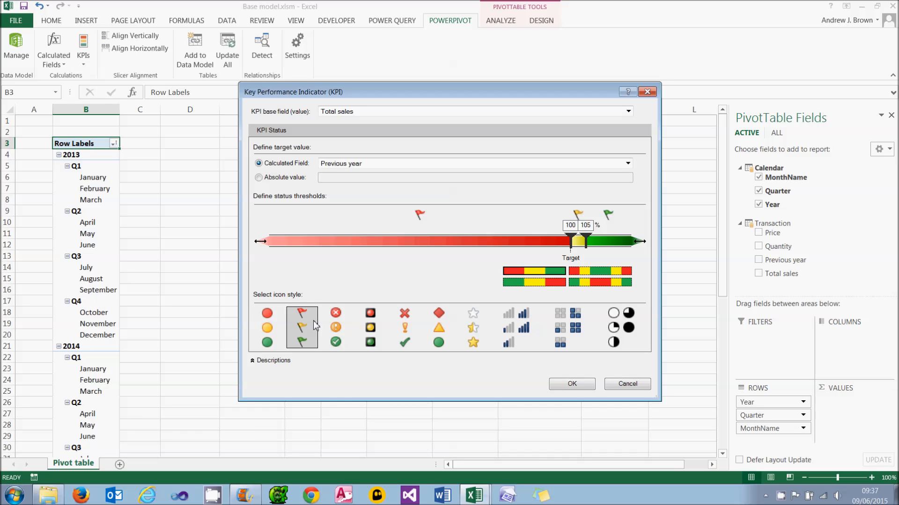
{"action": "mouse_move", "coordinate": [314, 326]}
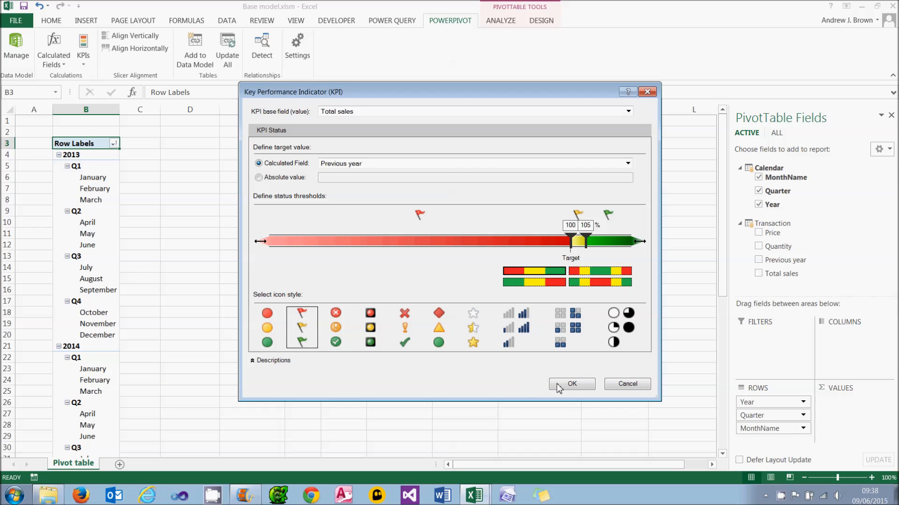
{"action": "left_click", "coordinate": [571, 383]}
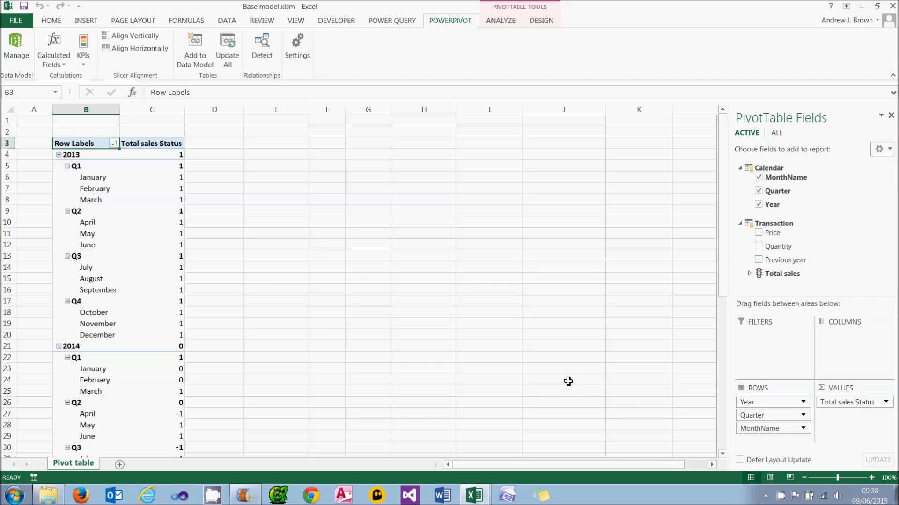
{"action": "mouse_move", "coordinate": [751, 286]}
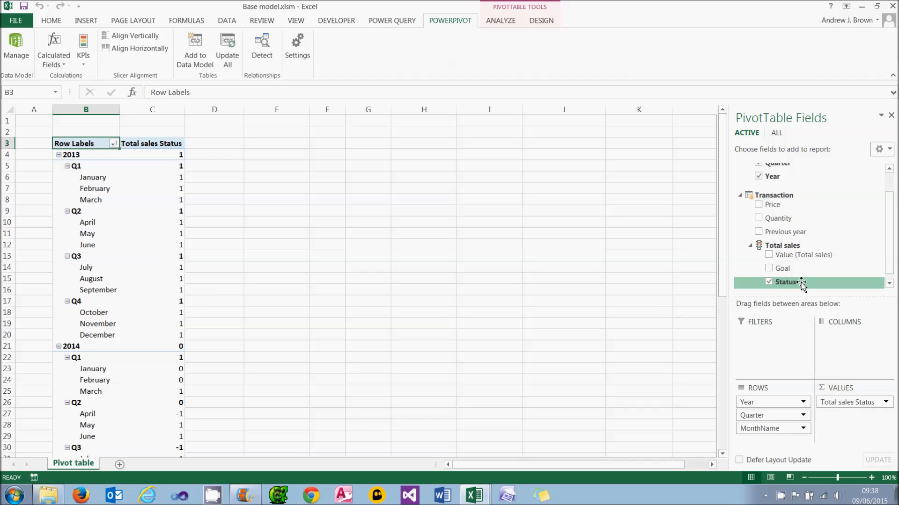
- Add the KPI Value and Goal columns, then re-add Status so it comes last
{"action": "left_click", "coordinate": [769, 255]}
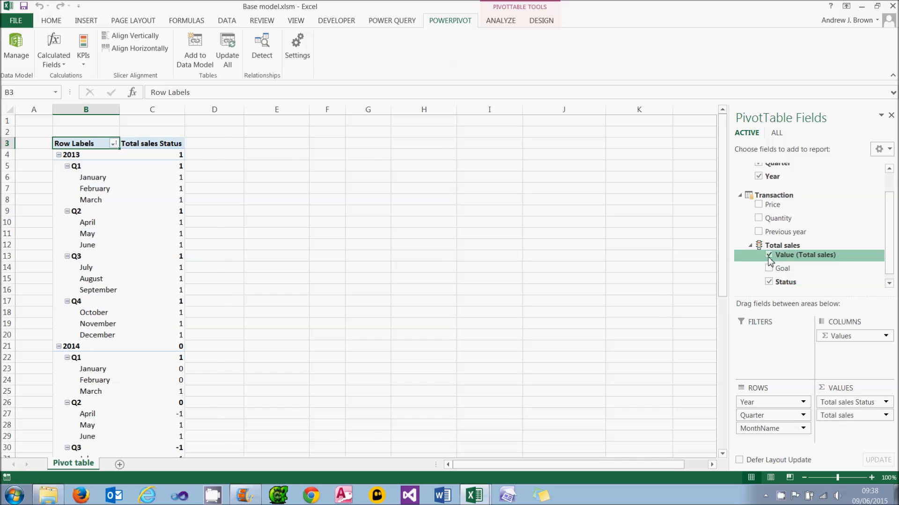
{"action": "left_click", "coordinate": [768, 269]}
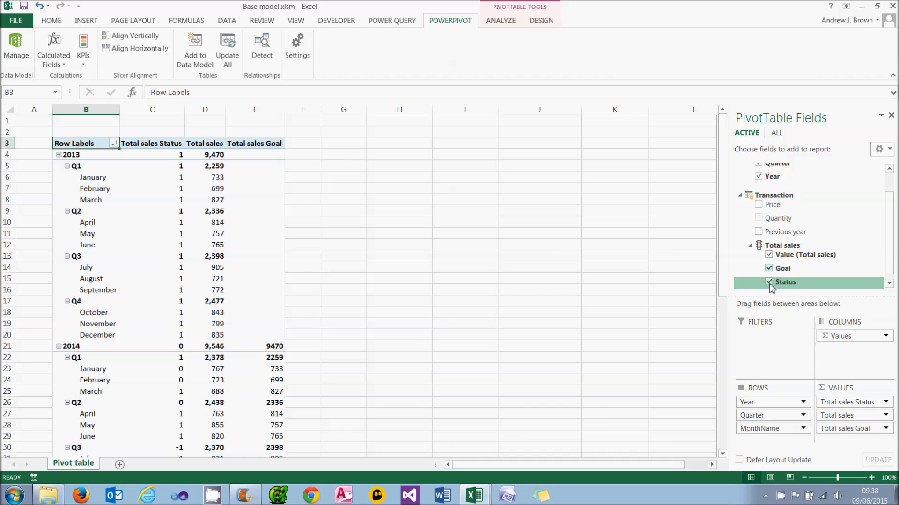
{"action": "left_click", "coordinate": [769, 281]}
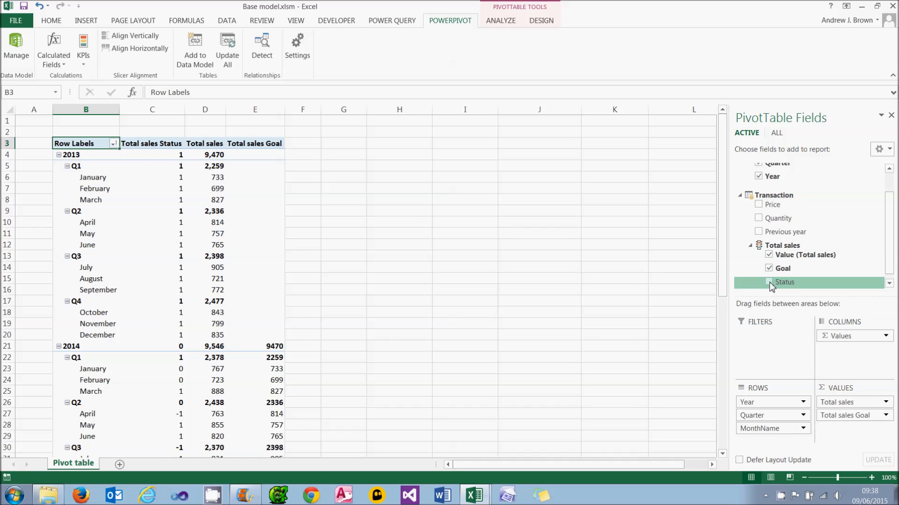
{"action": "left_click", "coordinate": [770, 282]}
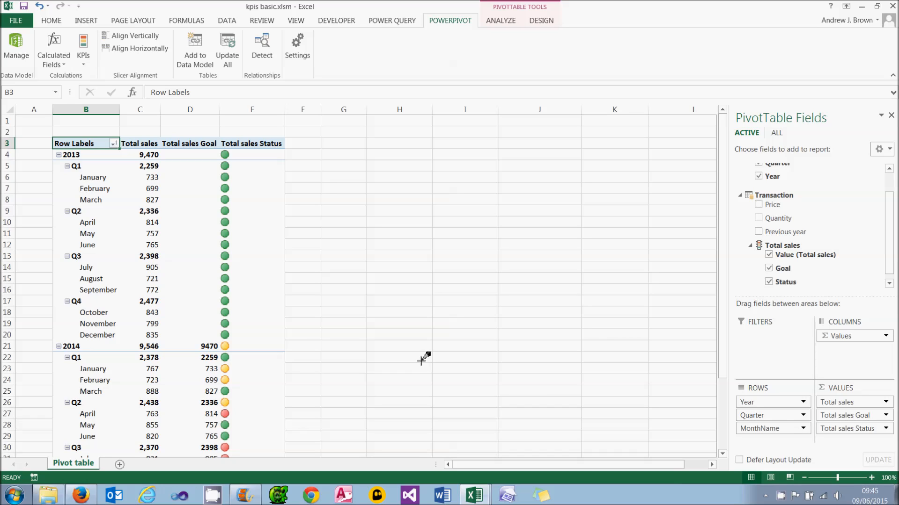
{"action": "mouse_move", "coordinate": [263, 129]}
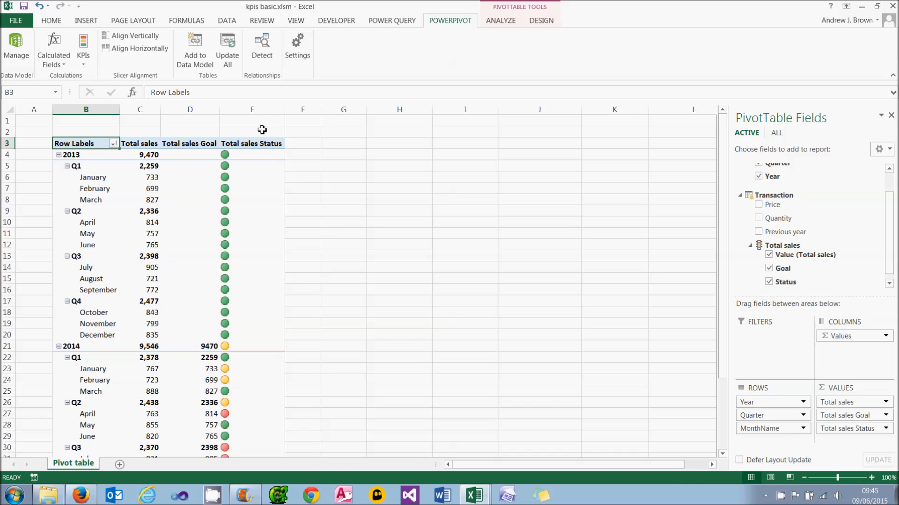
- Centre the Total sales Status traffic-light icons in column E
{"action": "left_click", "coordinate": [251, 110]}
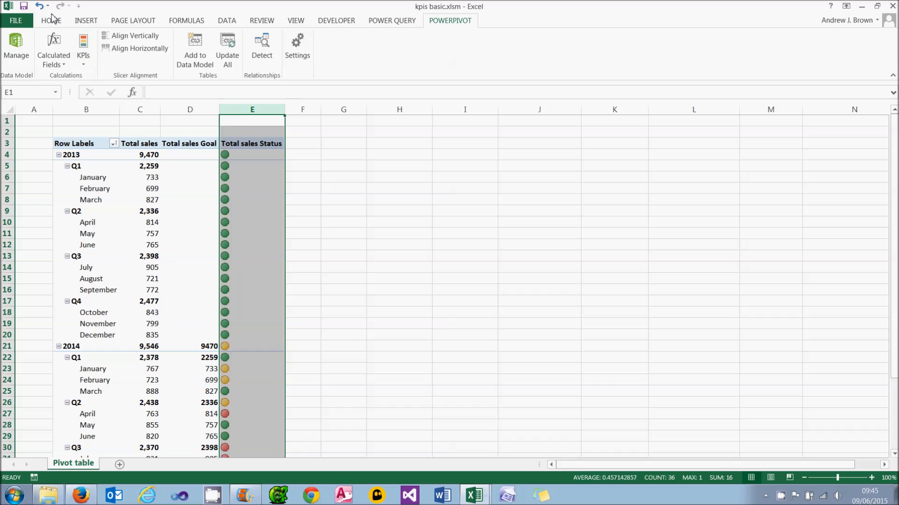
{"action": "left_click", "coordinate": [50, 20]}
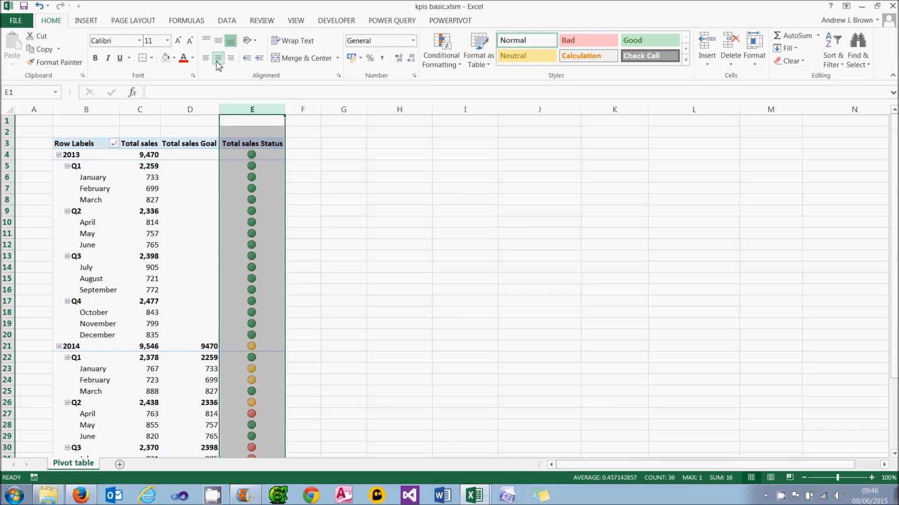
- Rename headings to This year and Previous year, hide Field Headers, right-align columns C:D
{"action": "left_click", "coordinate": [139, 143]}
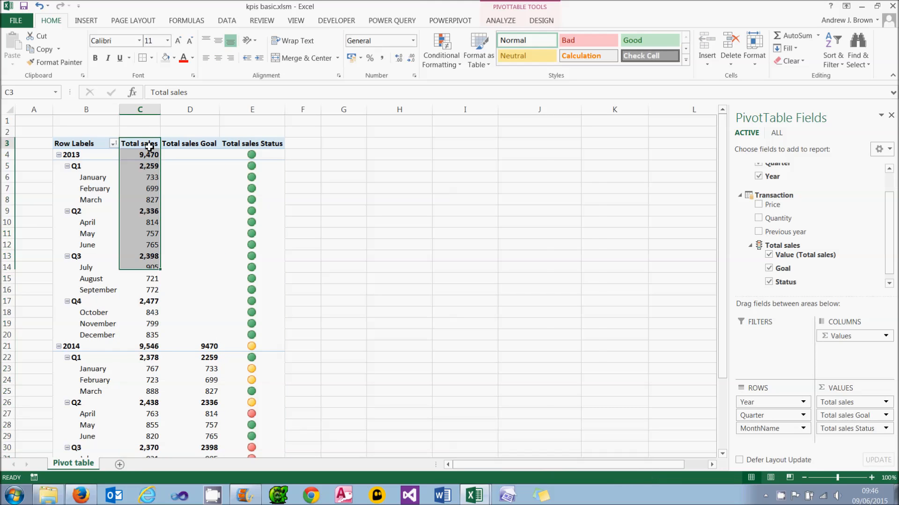
{"action": "type", "text": "This year"}
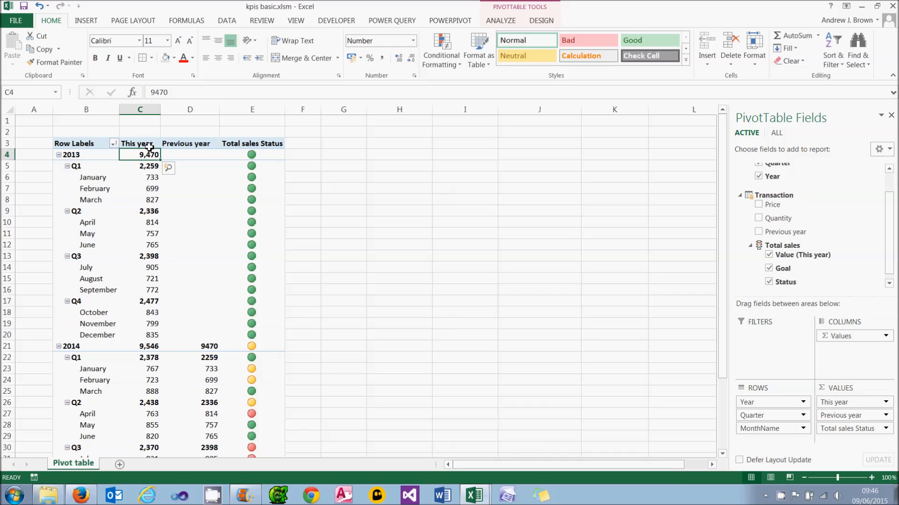
{"action": "mouse_move", "coordinate": [143, 155]}
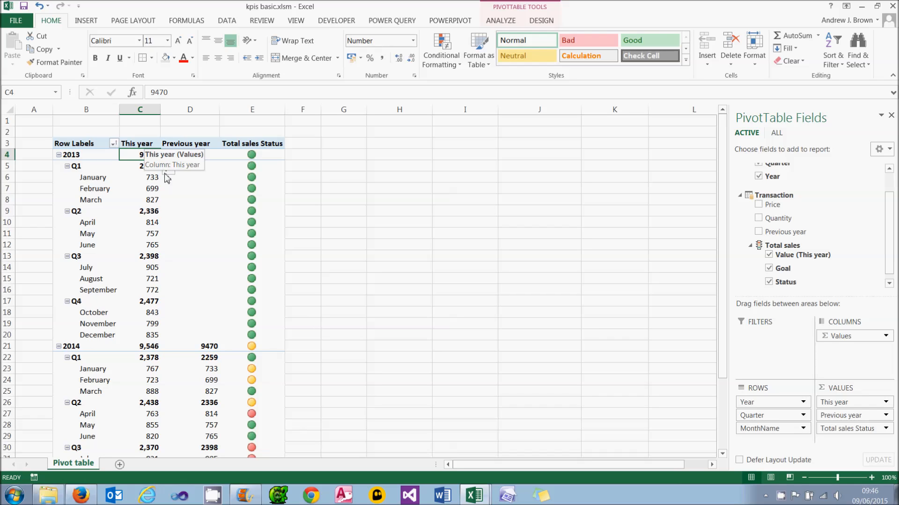
{"action": "left_click", "coordinate": [499, 20]}
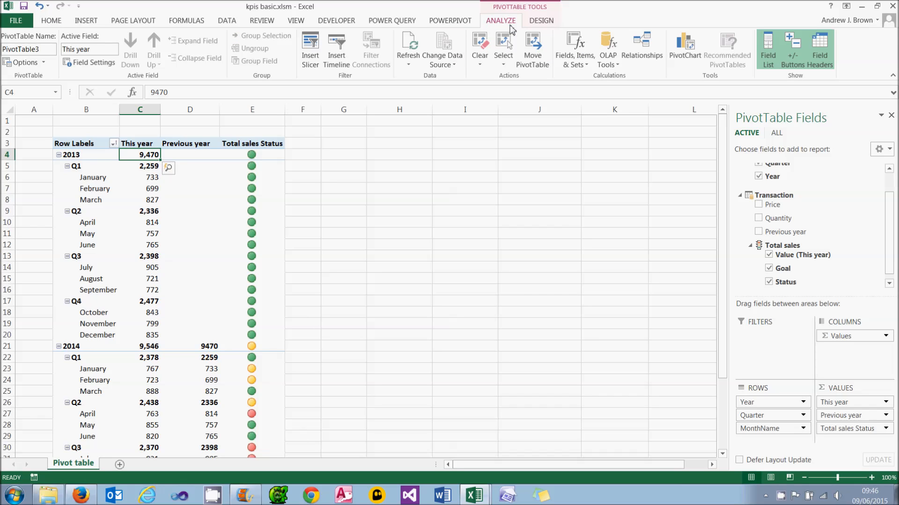
{"action": "mouse_move", "coordinate": [84, 146]}
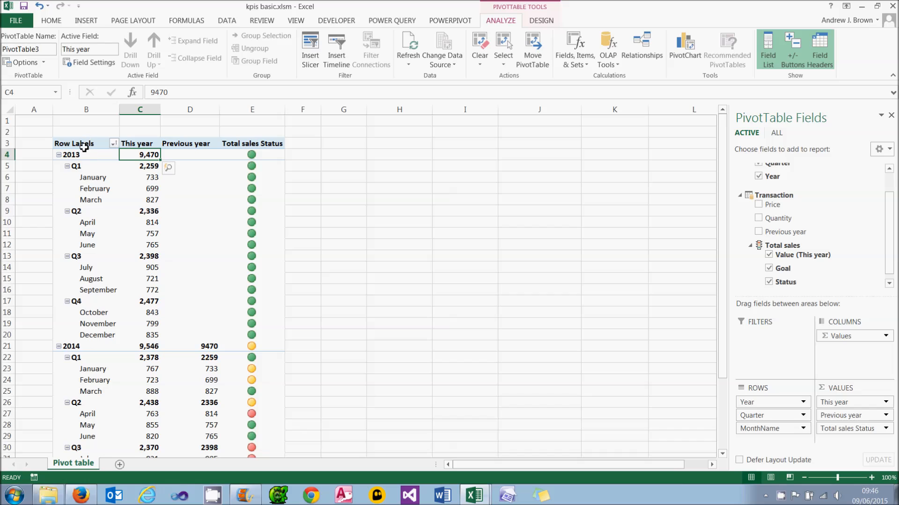
{"action": "left_click", "coordinate": [819, 48]}
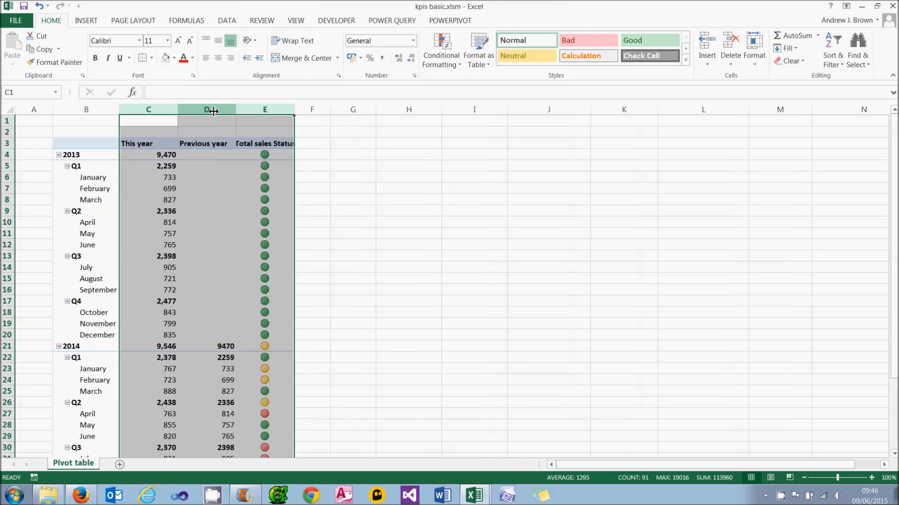
{"action": "left_click", "coordinate": [148, 110]}
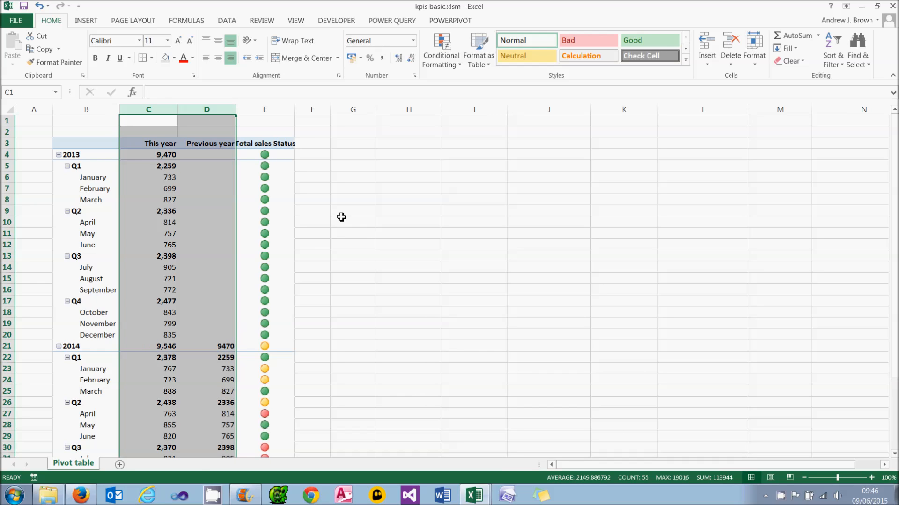
{"action": "left_click", "coordinate": [352, 210]}
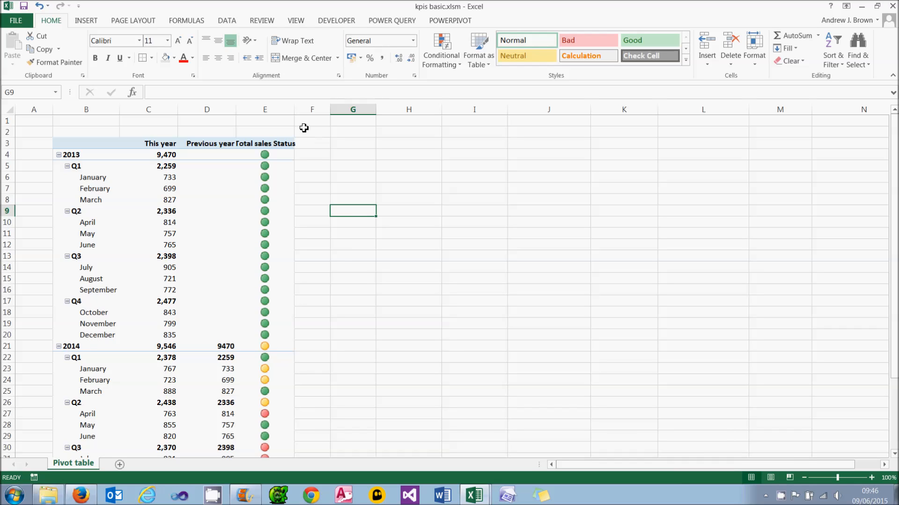
{"action": "mouse_move", "coordinate": [292, 128]}
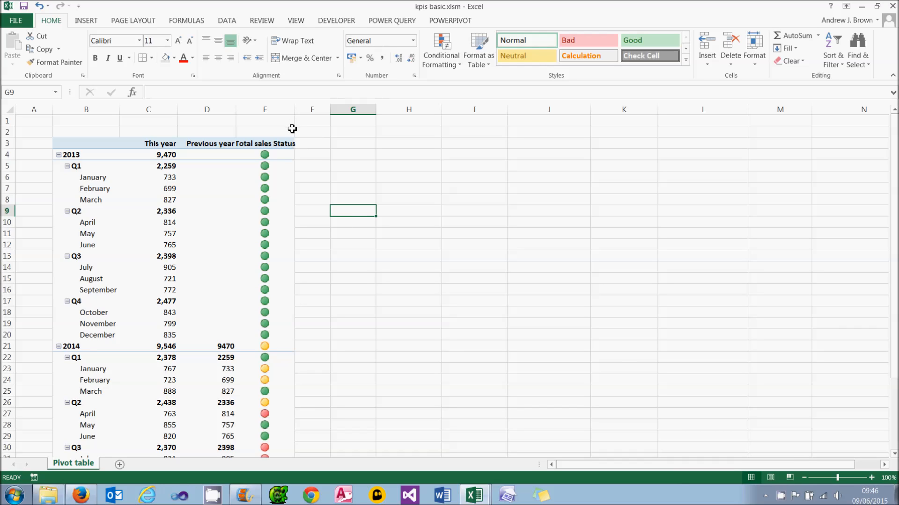
{"action": "mouse_move", "coordinate": [90, 486]}
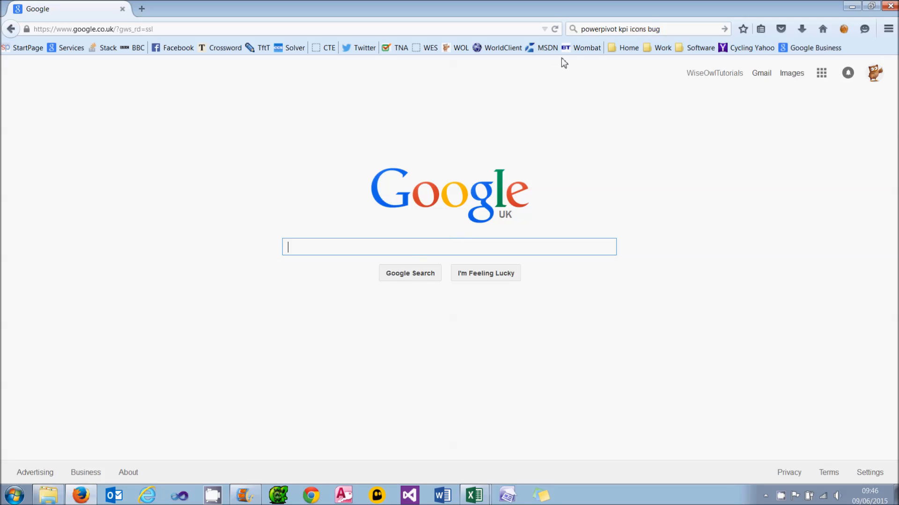
- Search Google for 'powerpivot kpi icons bug' and read the Stack Overflow question
{"action": "left_click", "coordinate": [641, 29]}
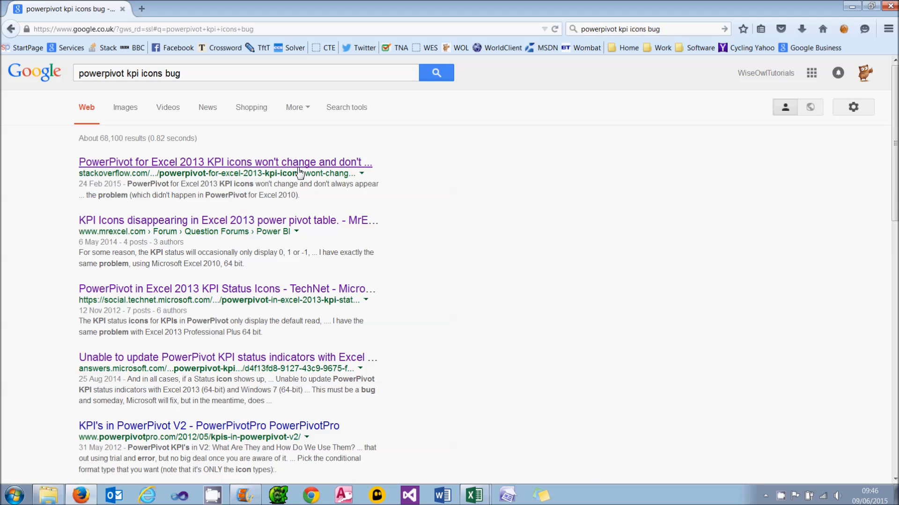
{"action": "left_click", "coordinate": [225, 163]}
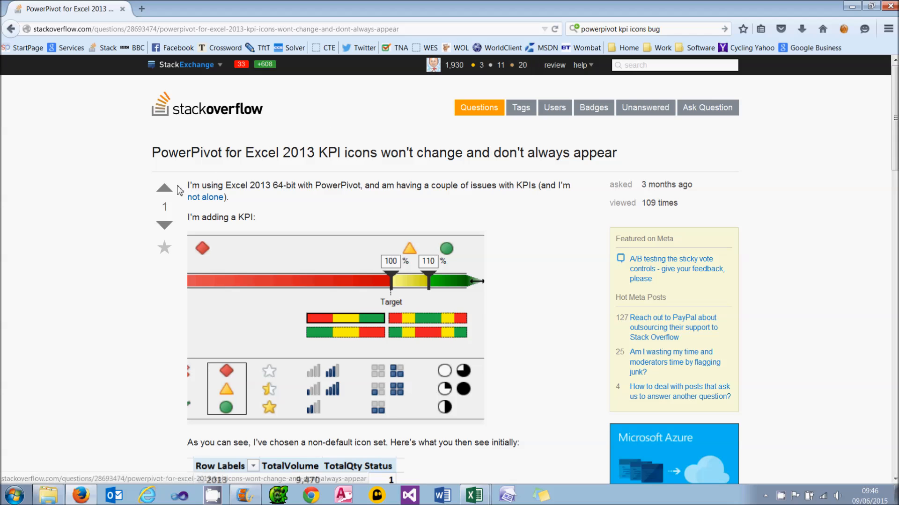
{"action": "scroll", "scroll_direction": "down", "scroll_amount": 3}
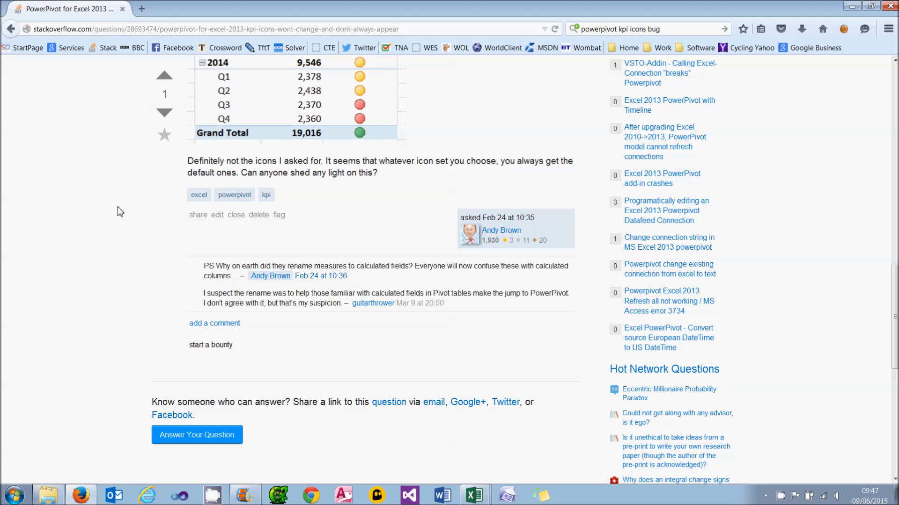
{"action": "mouse_move", "coordinate": [126, 22]}
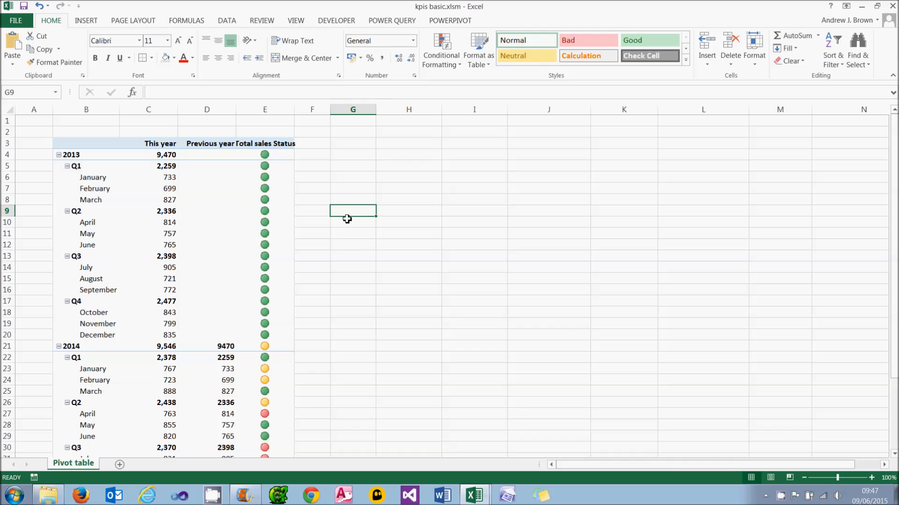
{"action": "mouse_move", "coordinate": [347, 219]}
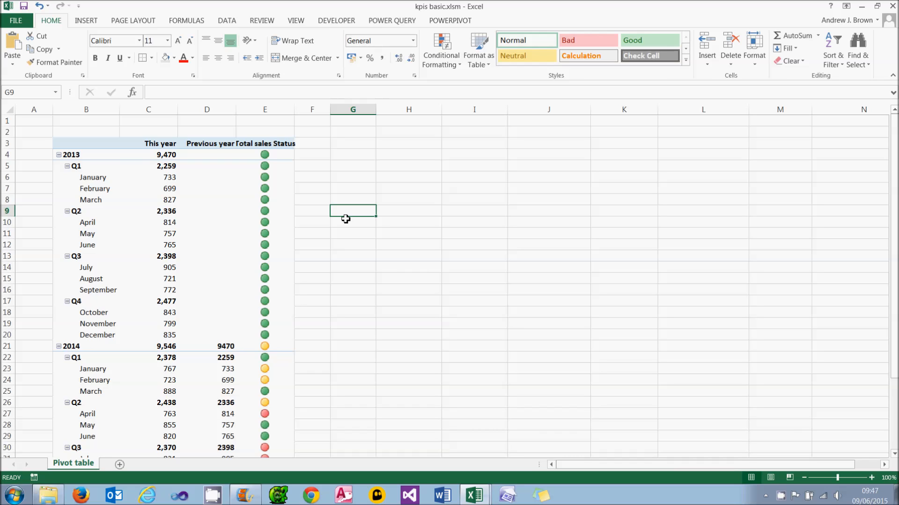
- Widen columns C:E and untick Value (This year) in the PivotTable Fields list
{"action": "left_click", "coordinate": [264, 189]}
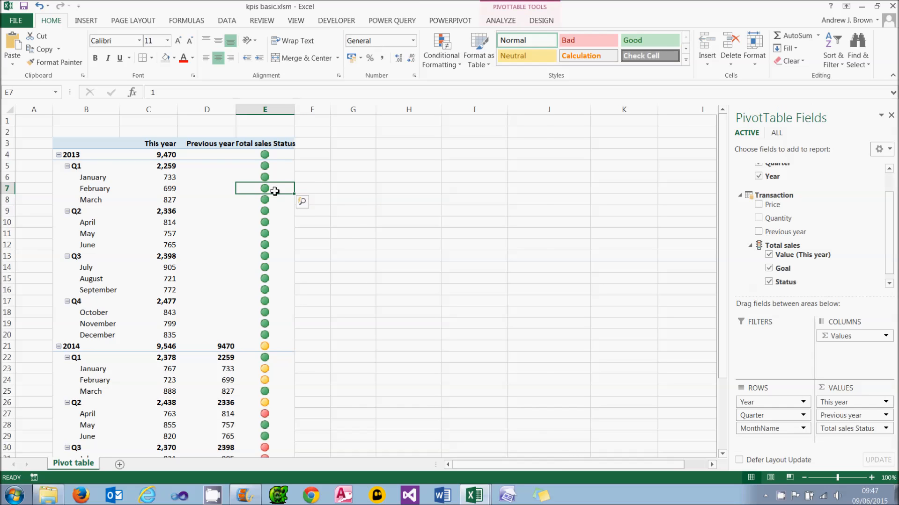
{"action": "mouse_move", "coordinate": [264, 188]}
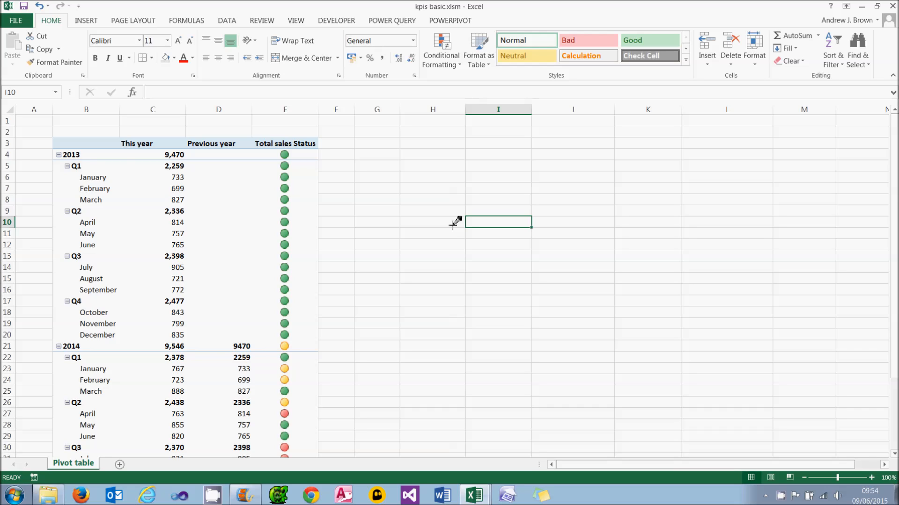
{"action": "left_click", "coordinate": [219, 222]}
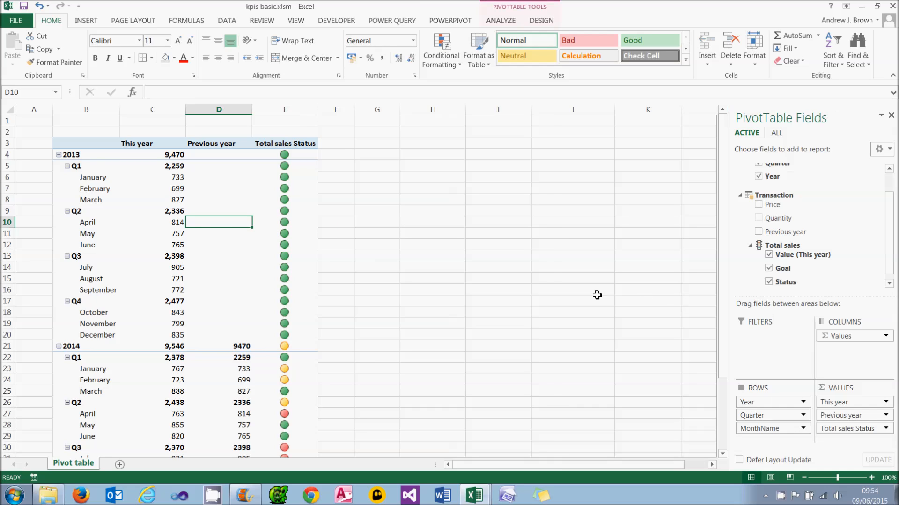
{"action": "left_click", "coordinate": [769, 255]}
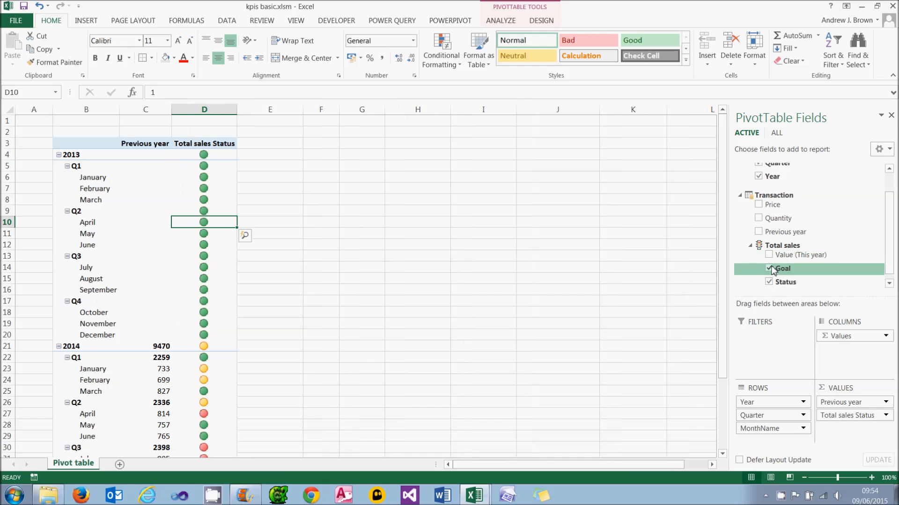
- Untick the Total sales Goal and Status fields, leaving only year, quarter and month rows
{"action": "left_click", "coordinate": [769, 268]}
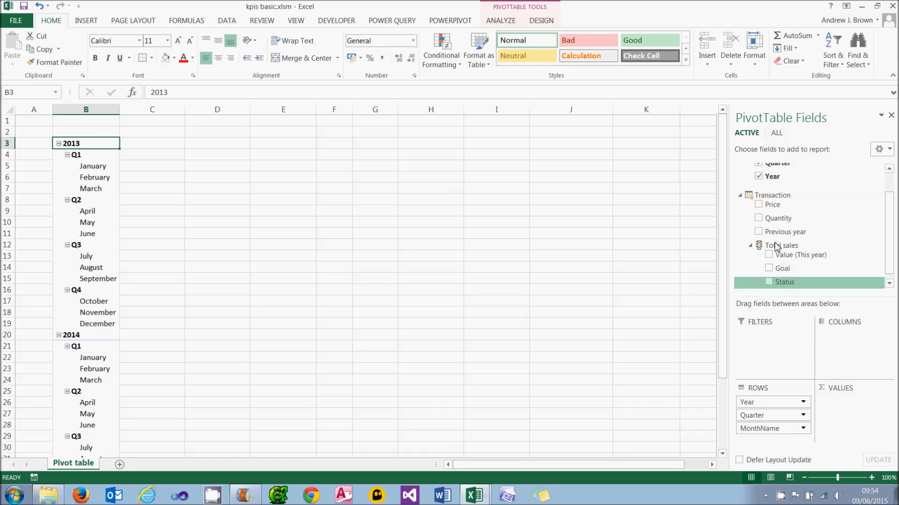
{"action": "mouse_move", "coordinate": [784, 232]}
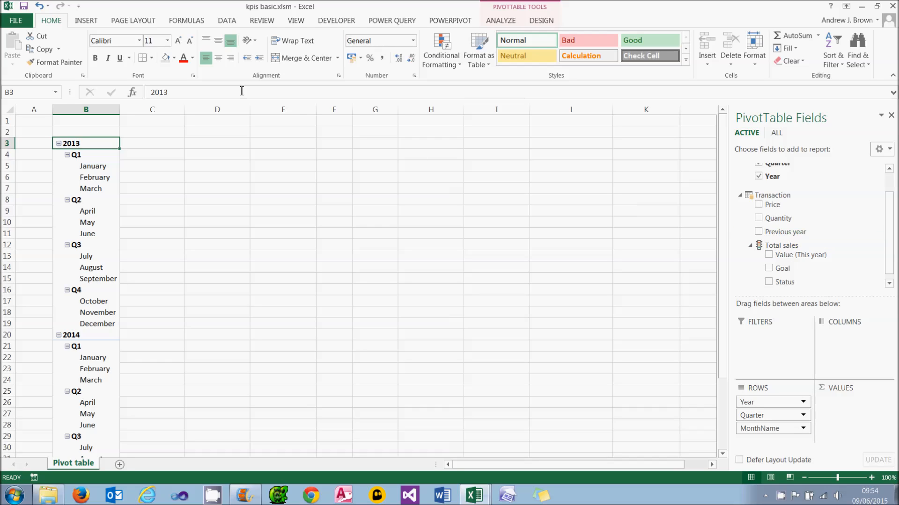
{"action": "left_click", "coordinate": [450, 20]}
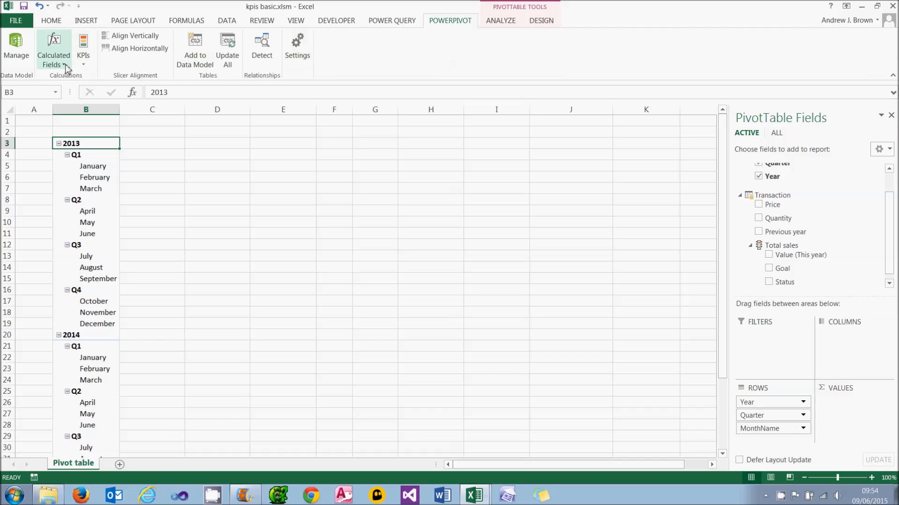
- Create the calculated field ratio as =[Total sales]/[Previous year] with Number format
{"action": "left_click", "coordinate": [53, 50]}
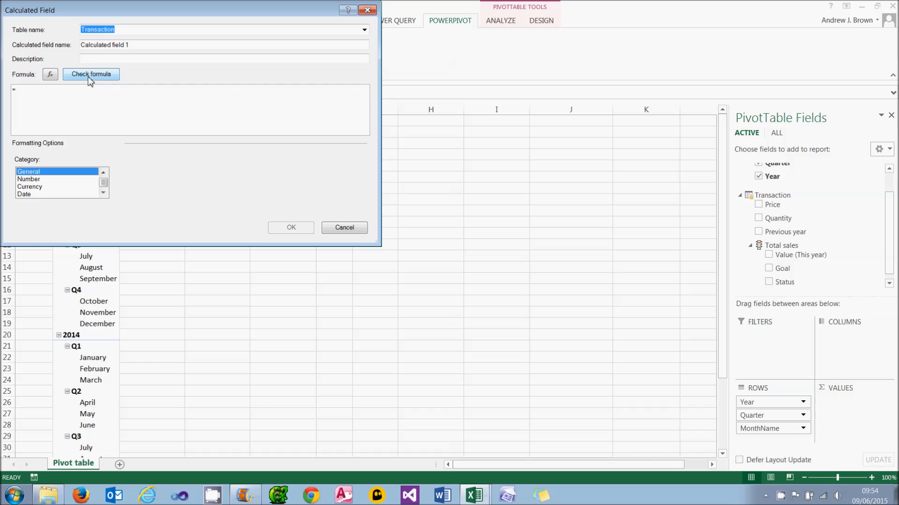
{"action": "type", "text": "ratio"}
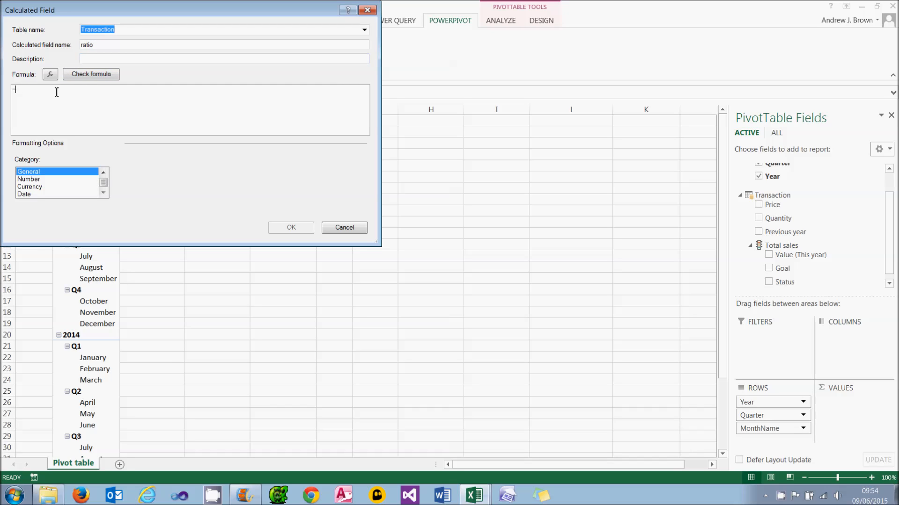
{"action": "mouse_move", "coordinate": [55, 148]}
{"action": "type", "text": "["}
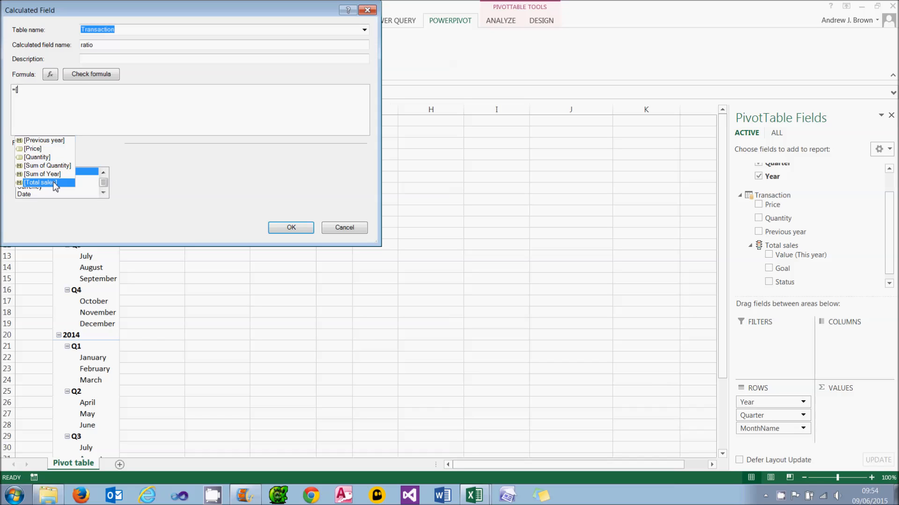
{"action": "double_click", "coordinate": [39, 182]}
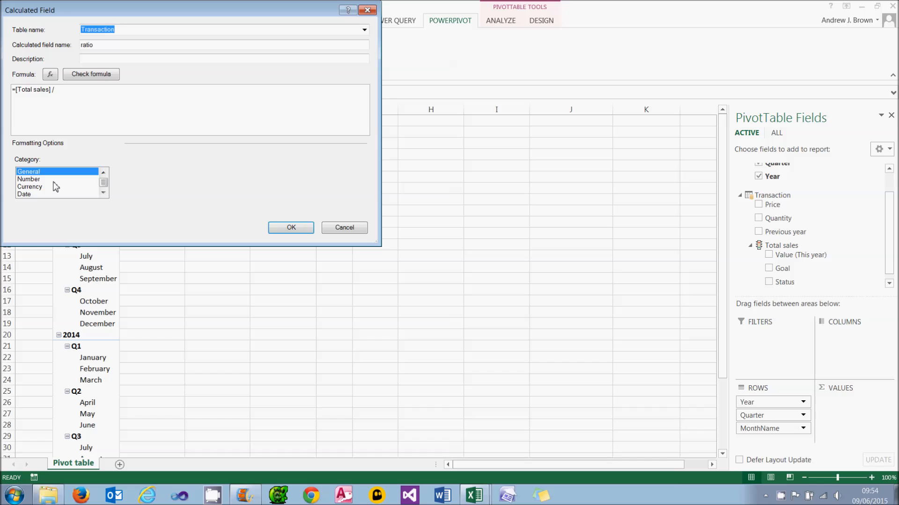
{"action": "type", "text": "[Previous year]"}
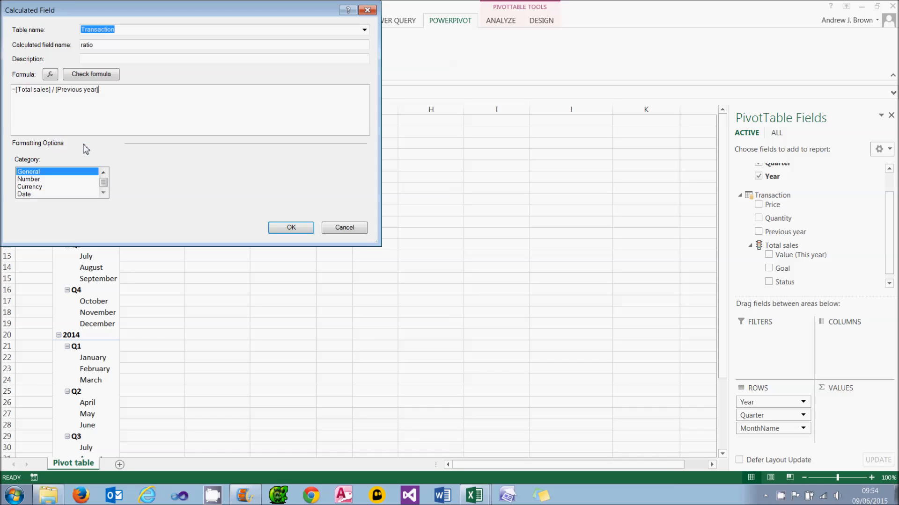
{"action": "left_click", "coordinate": [29, 179]}
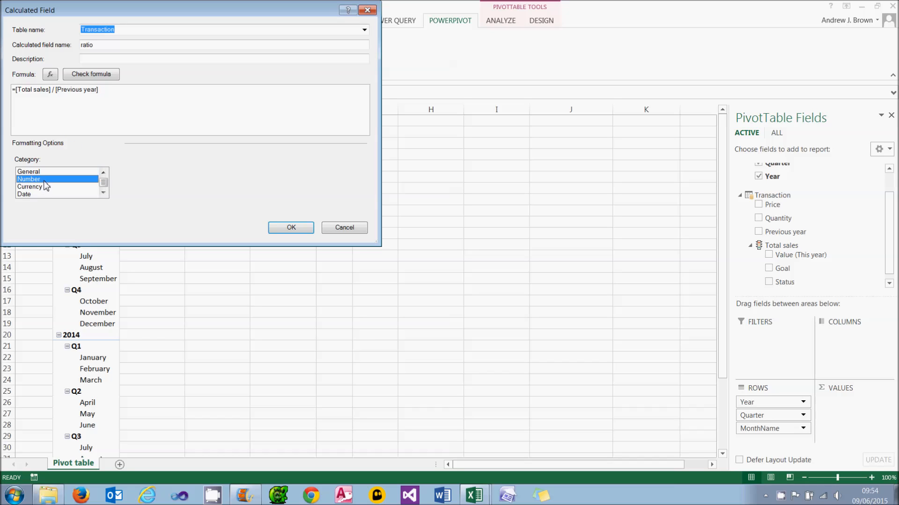
{"action": "left_click", "coordinate": [291, 228]}
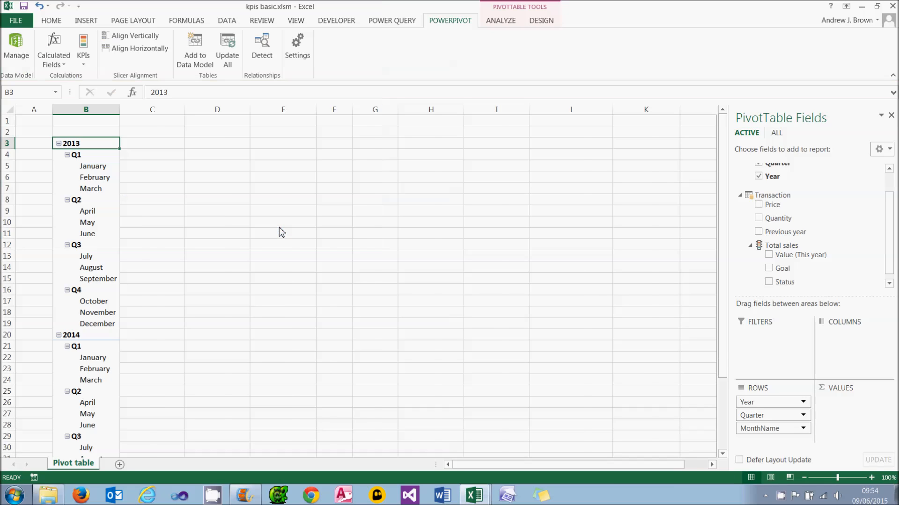
- Add ratio to Values, giving #NUM! for 2013 and percentages for 2014
{"action": "left_click", "coordinate": [758, 285]}
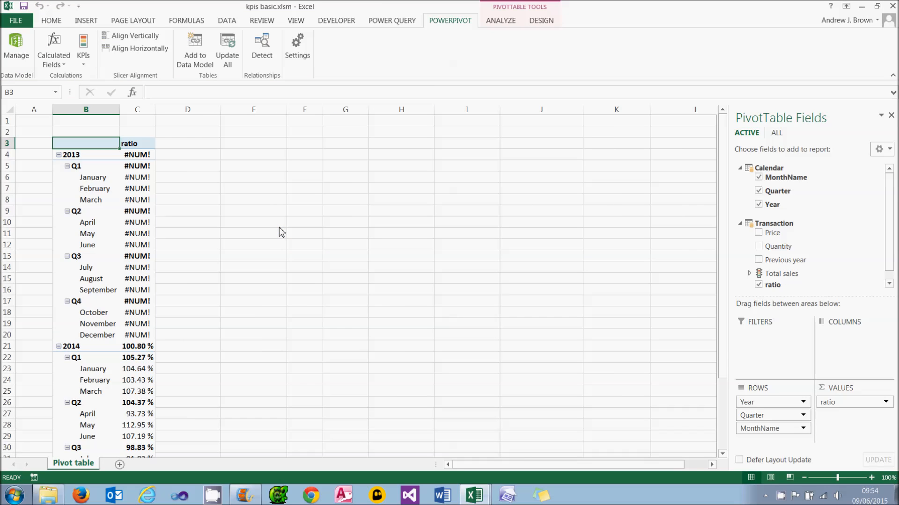
{"action": "mouse_move", "coordinate": [140, 166]}
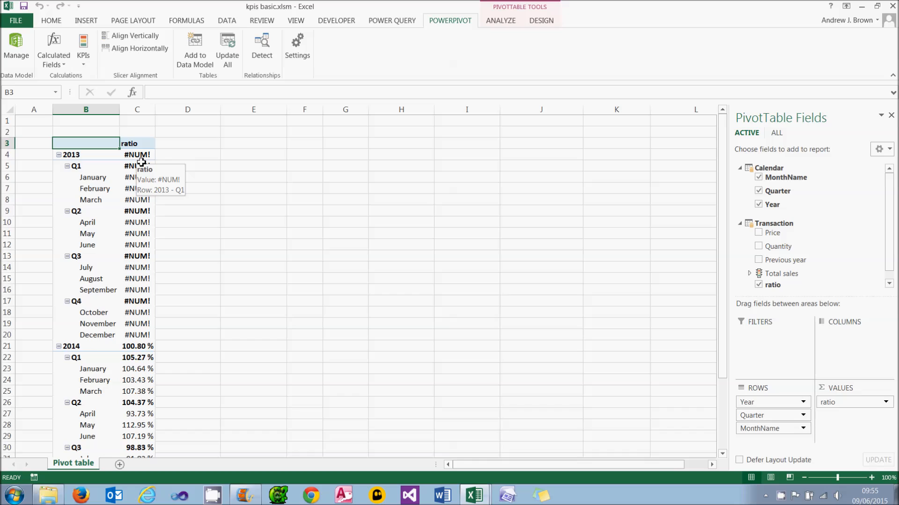
{"action": "mouse_move", "coordinate": [196, 142]}
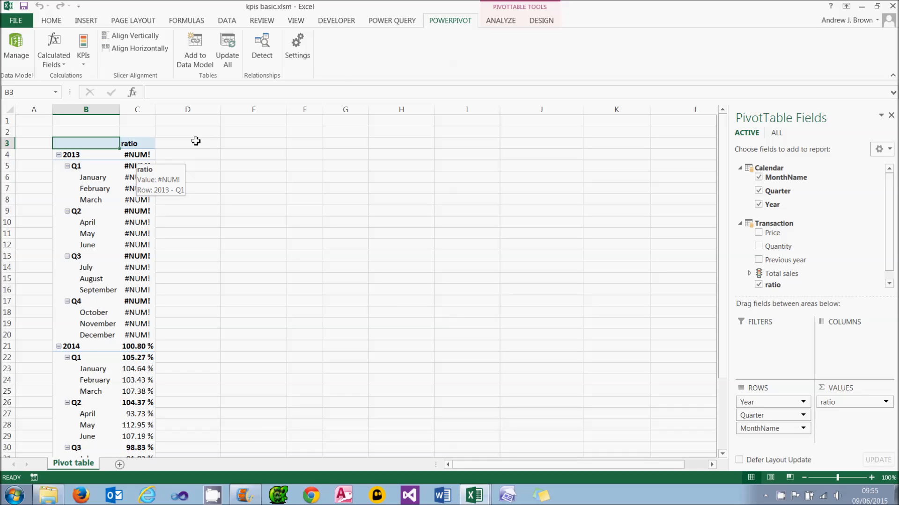
{"action": "left_click", "coordinate": [499, 20]}
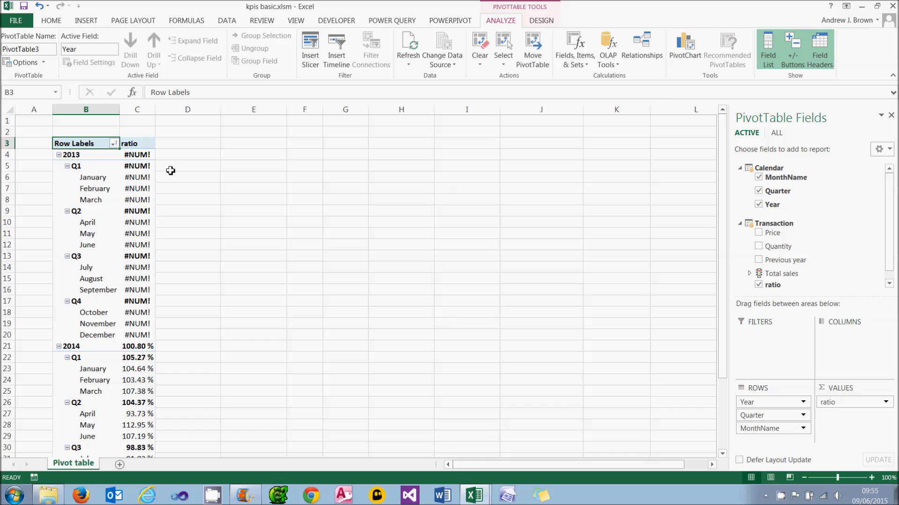
- Filter the Row Labels to 2014 only, untick 2013
{"action": "left_click", "coordinate": [114, 144]}
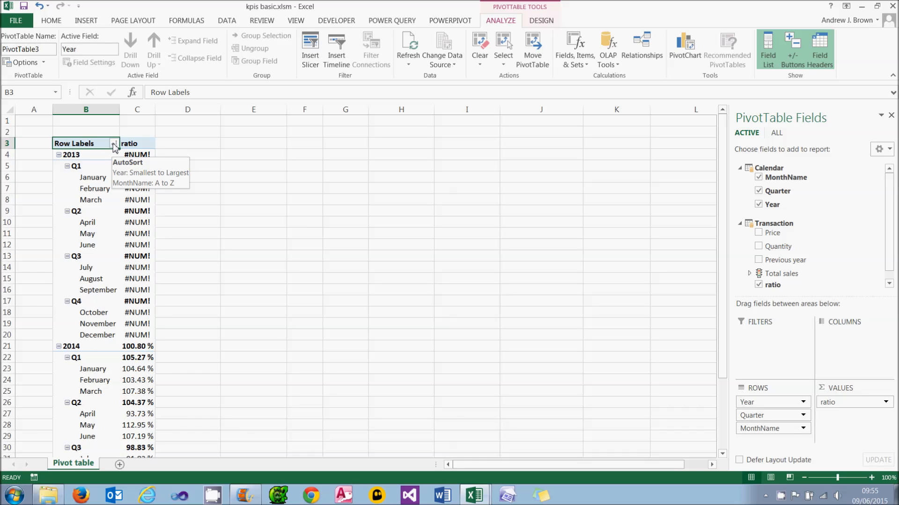
{"action": "left_click", "coordinate": [114, 143]}
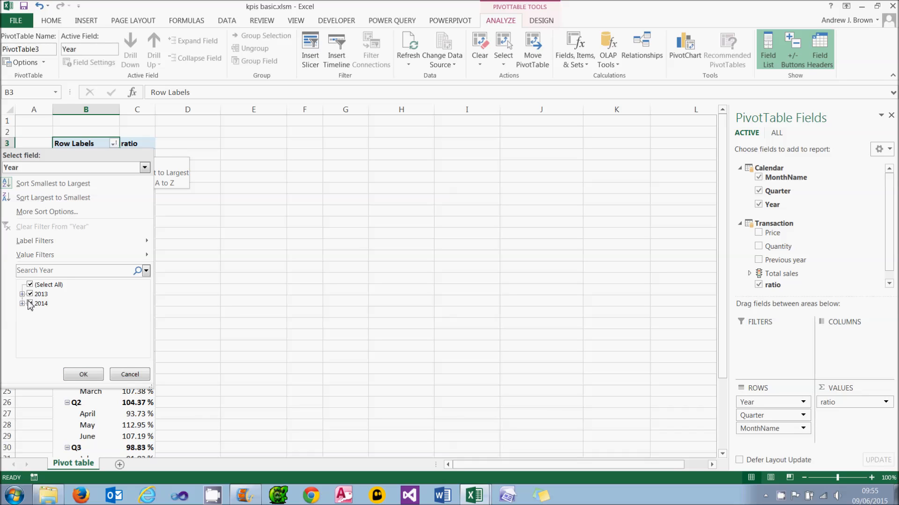
{"action": "left_click", "coordinate": [30, 304]}
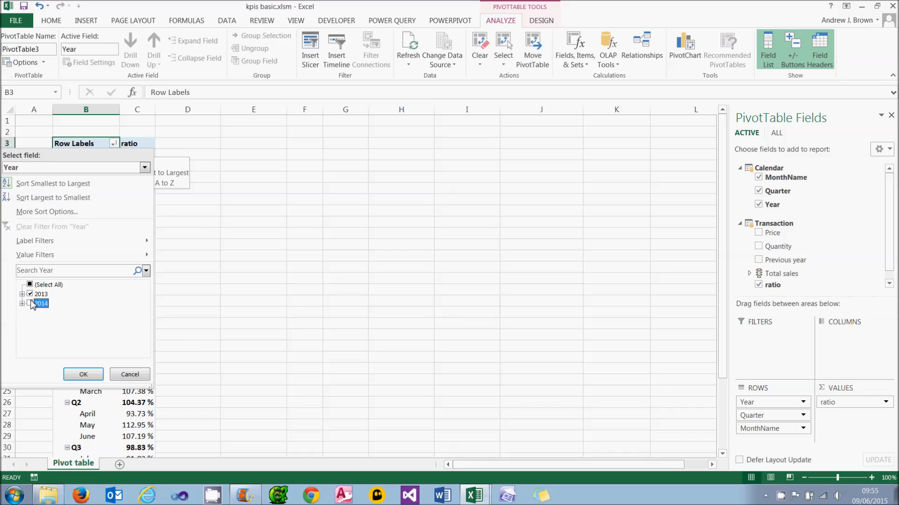
{"action": "left_click", "coordinate": [83, 374]}
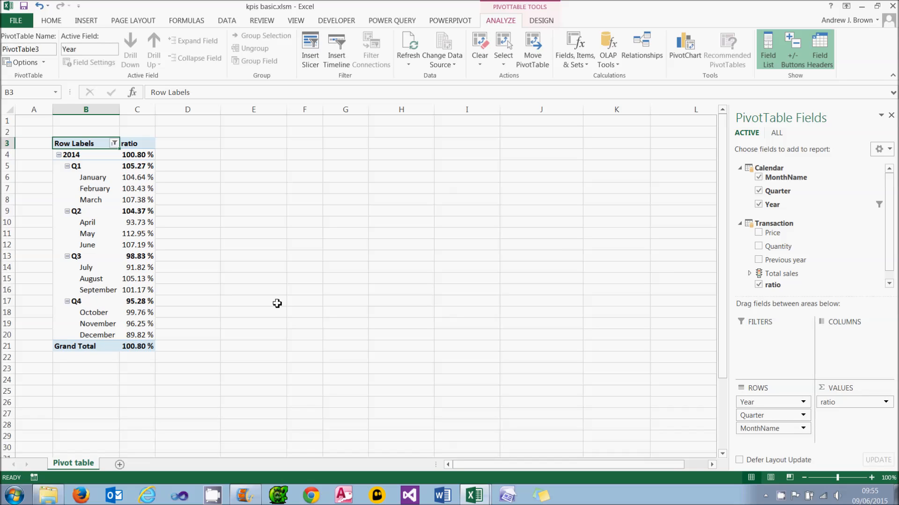
{"action": "left_click", "coordinate": [449, 20]}
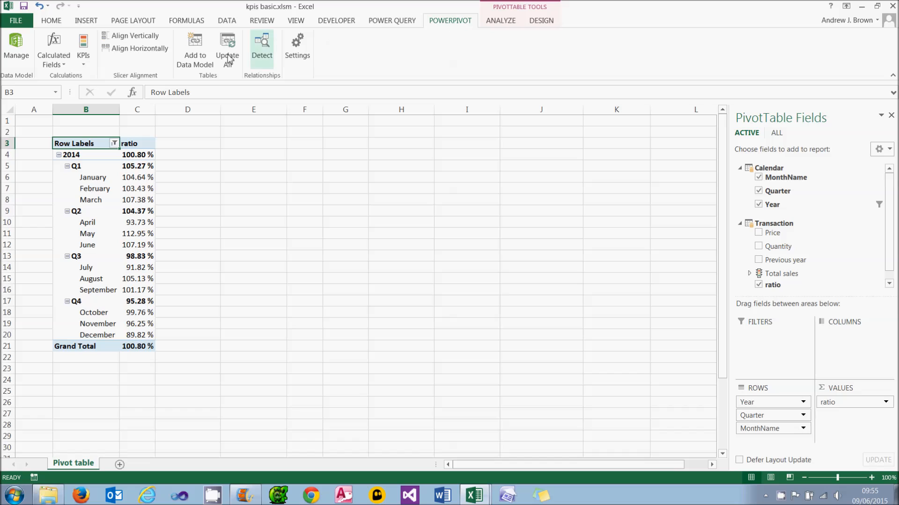
- Create a KPI on ratio with absolute target 1 and status thresholds 1 and 1.05
{"action": "left_click", "coordinate": [83, 48]}
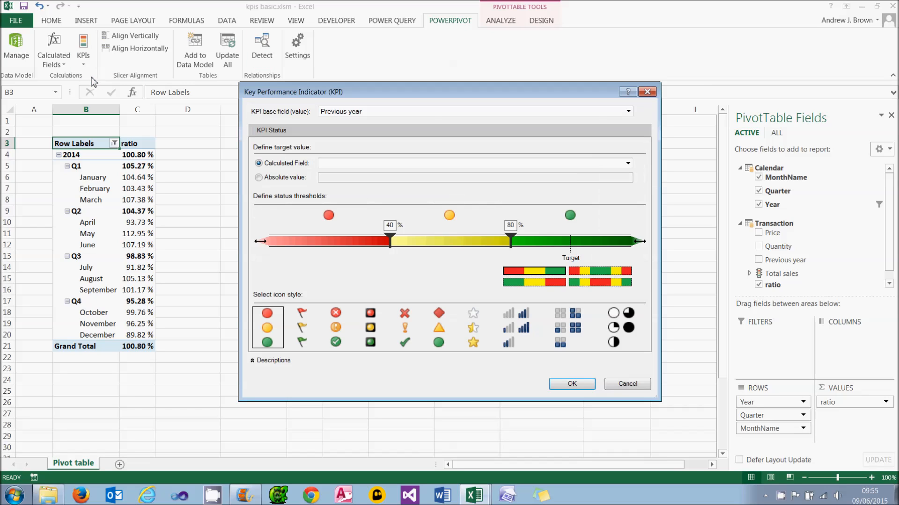
{"action": "left_click", "coordinate": [628, 111]}
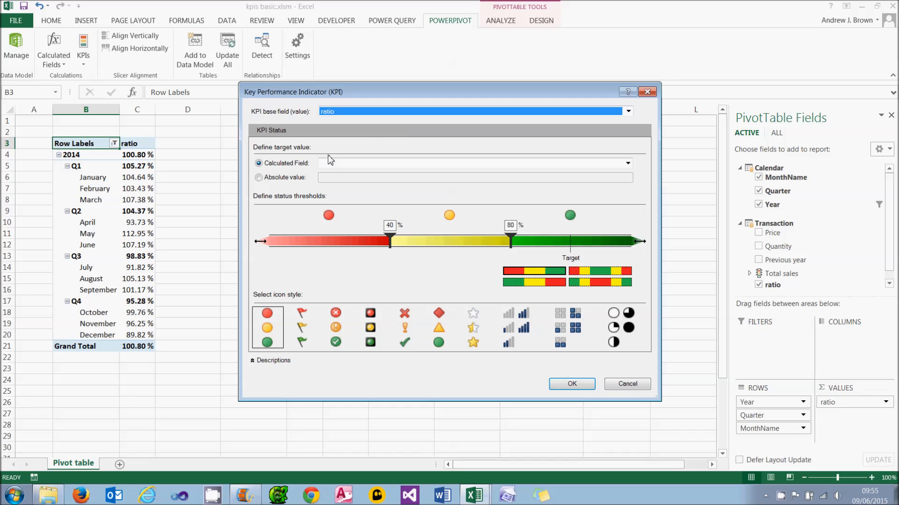
{"action": "type", "text": "100"}
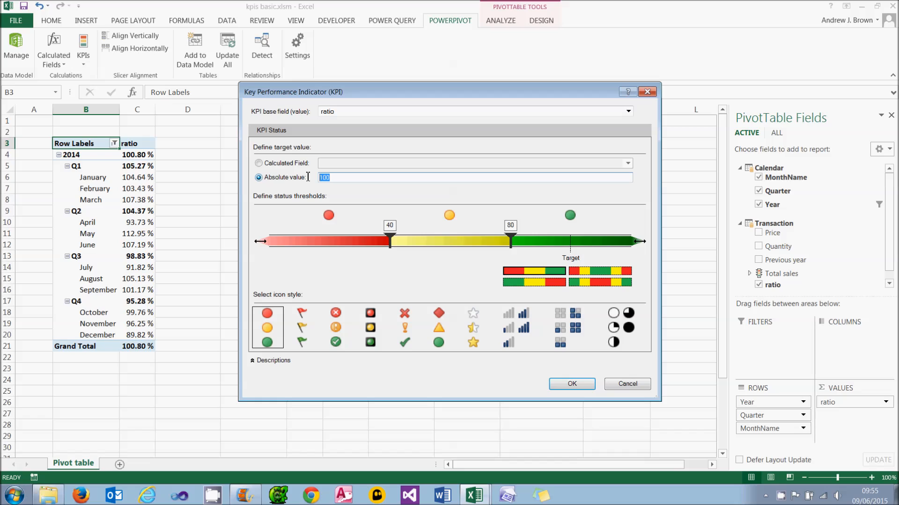
{"action": "type", "text": "1"}
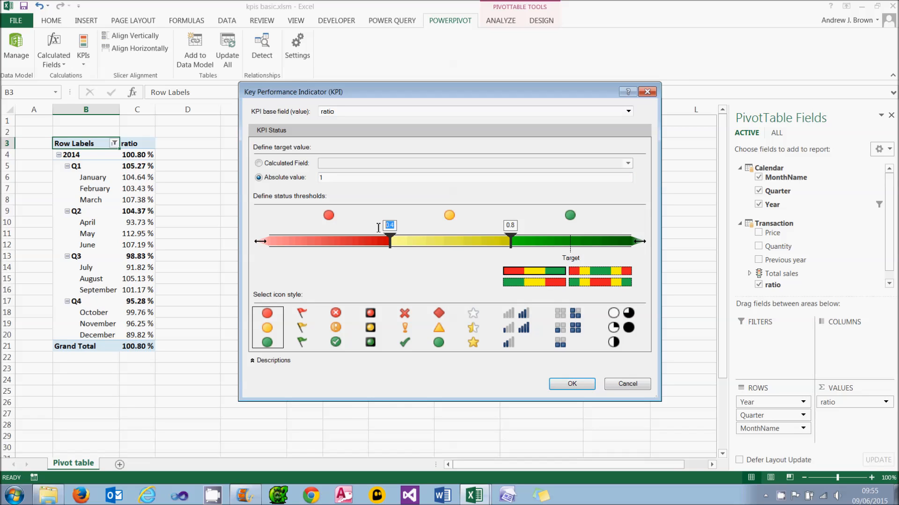
{"action": "left_click", "coordinate": [510, 225]}
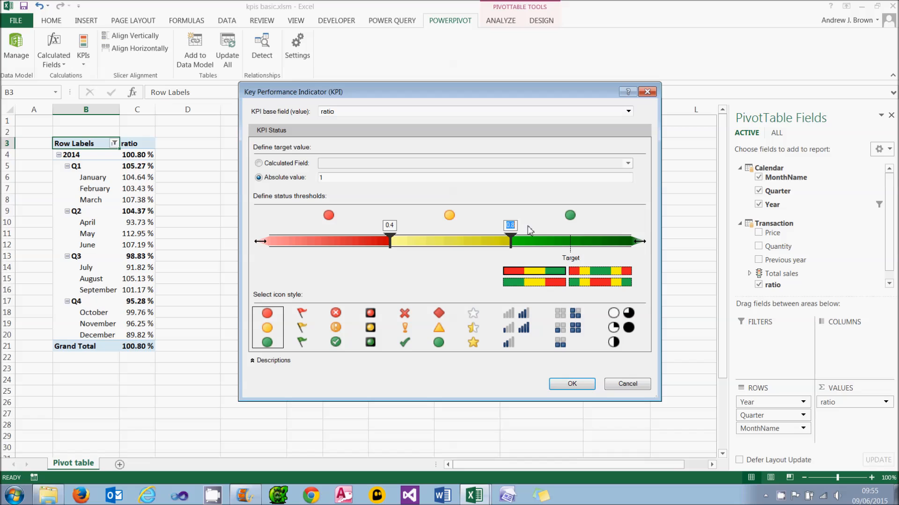
{"action": "type", "text": "1.05"}
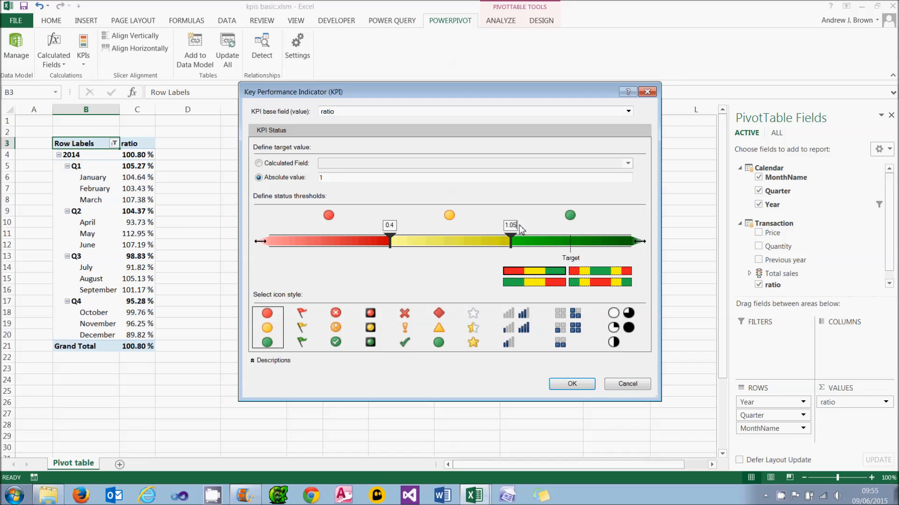
{"action": "left_click_drag", "start_coordinate": [510, 241], "coordinate": [584, 241]}
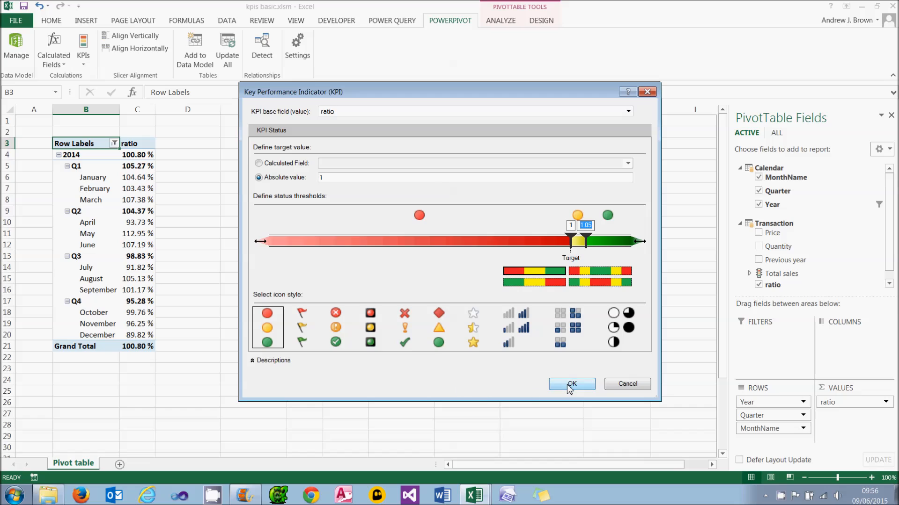
{"action": "left_click", "coordinate": [571, 384]}
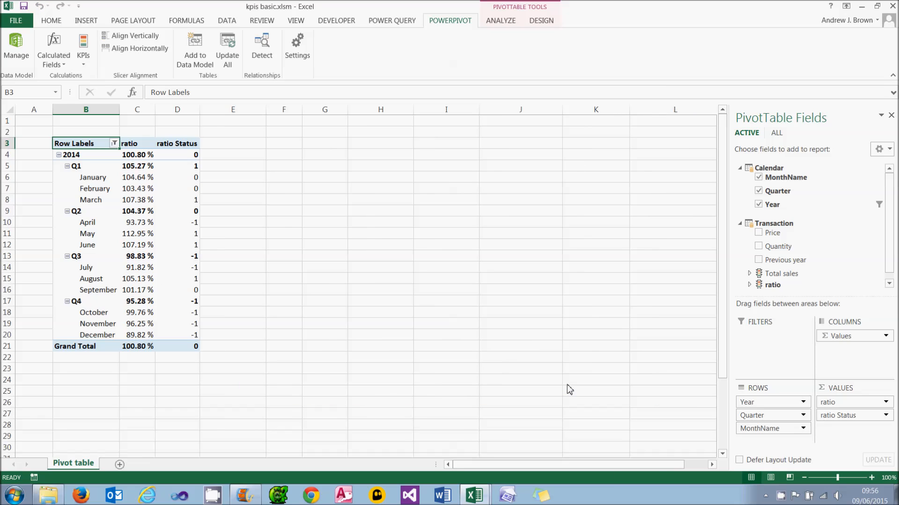
- Add ratio Goal, then re-tick ratio Status so its icons follow the goal
{"action": "left_click", "coordinate": [771, 285]}
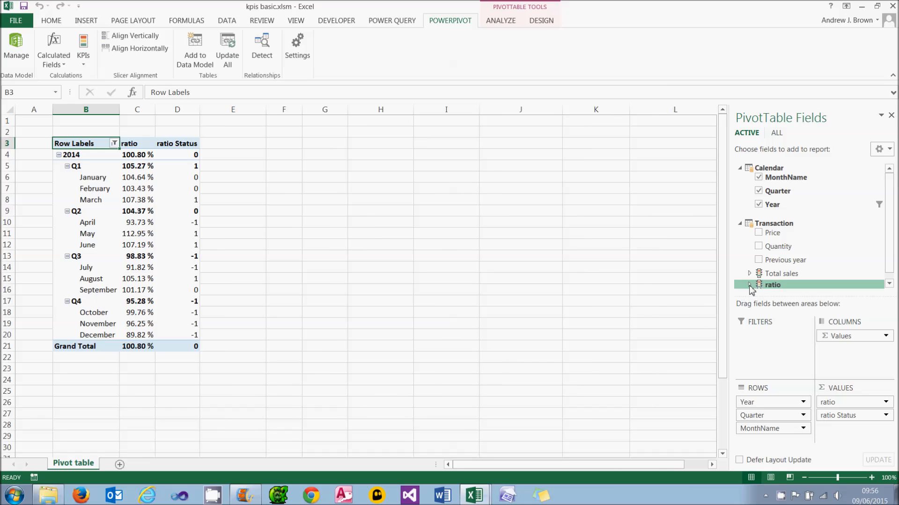
{"action": "left_click", "coordinate": [749, 285]}
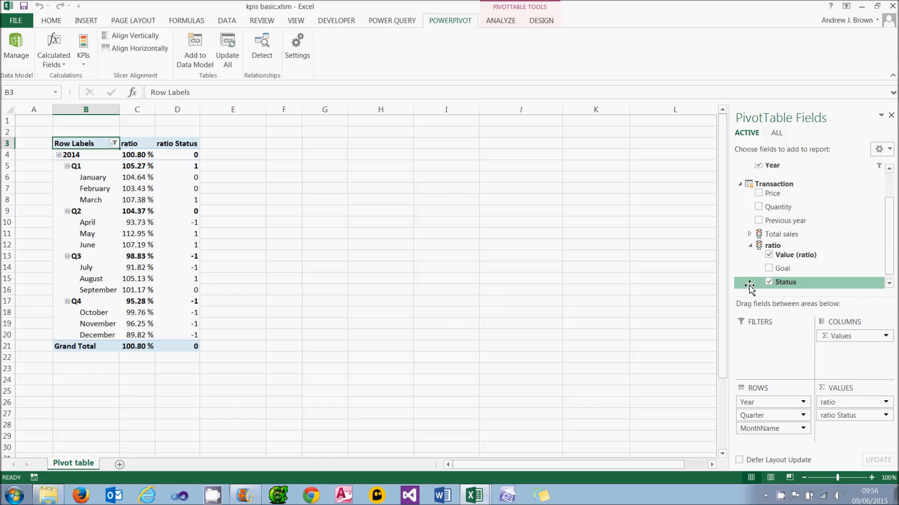
{"action": "left_click", "coordinate": [770, 268]}
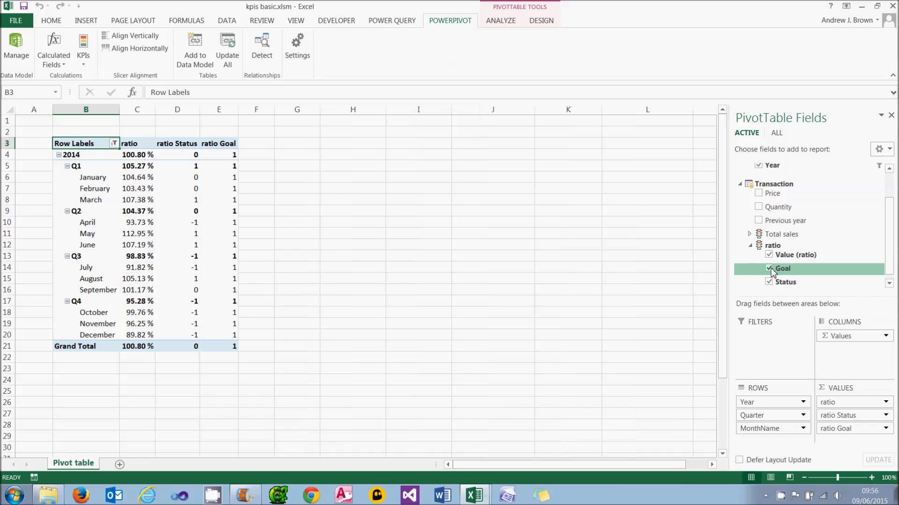
{"action": "left_click", "coordinate": [769, 282]}
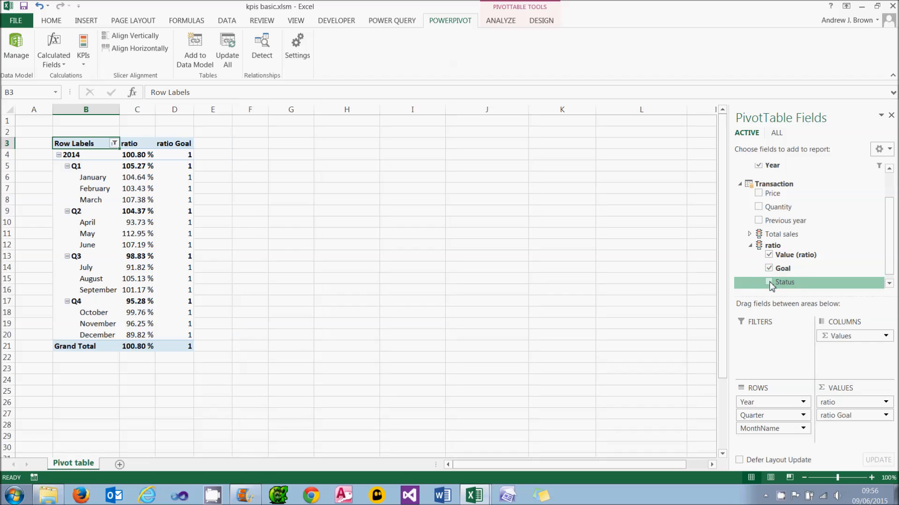
{"action": "left_click", "coordinate": [770, 282]}
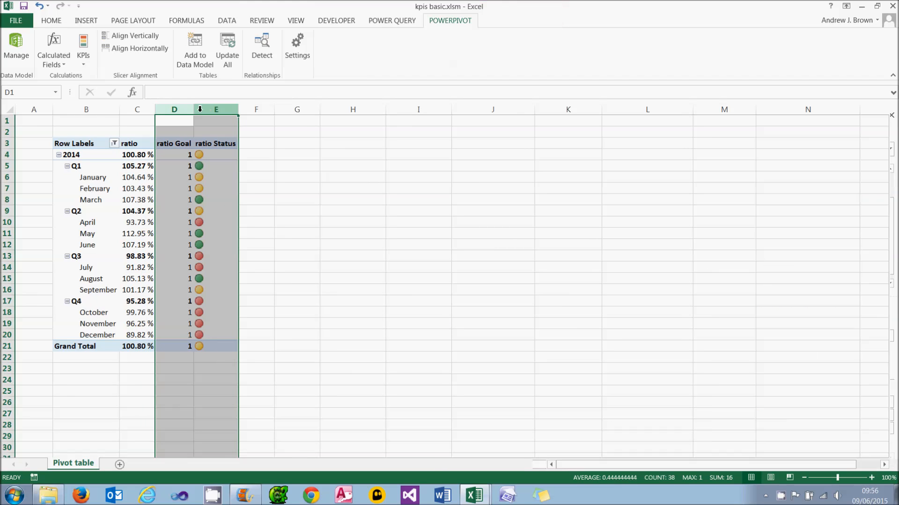
- Apply Percent Style to the ratio Goal cells D4:D21 so they read 100%
{"action": "left_click", "coordinate": [226, 132]}
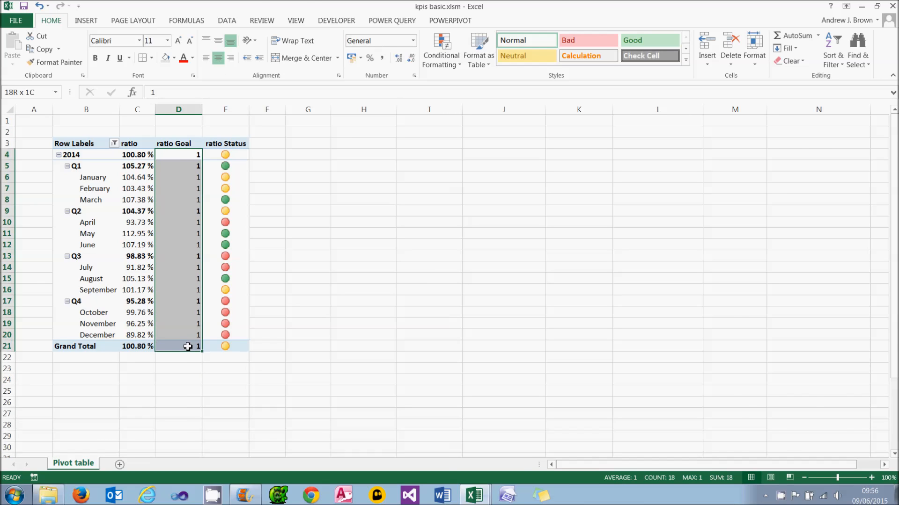
{"action": "left_click", "coordinate": [370, 58]}
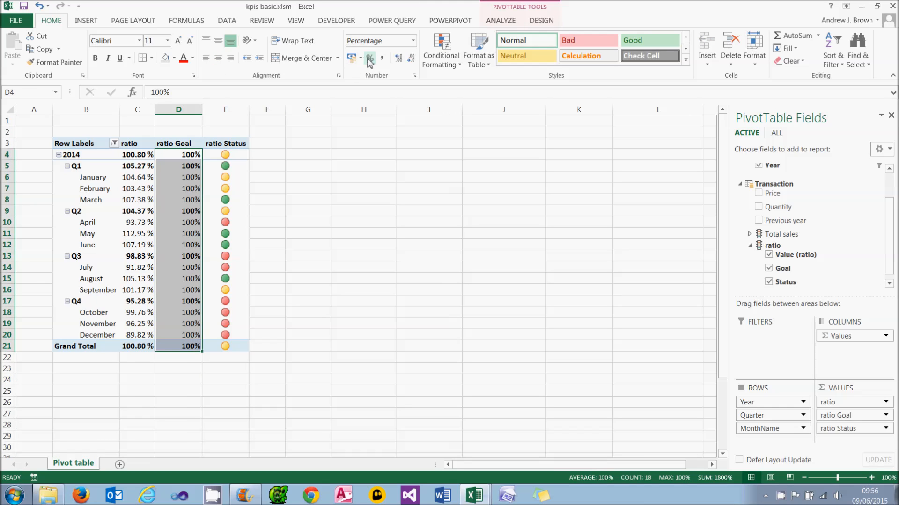
{"action": "left_click", "coordinate": [363, 223]}
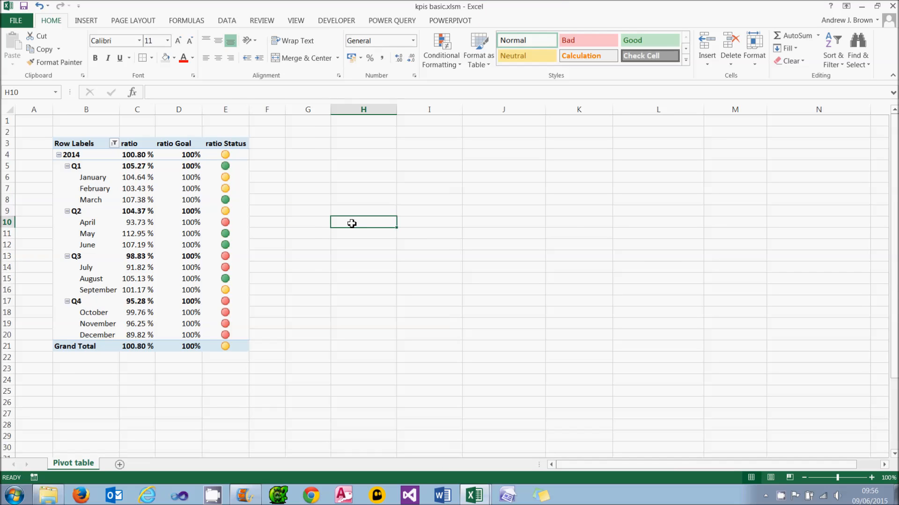